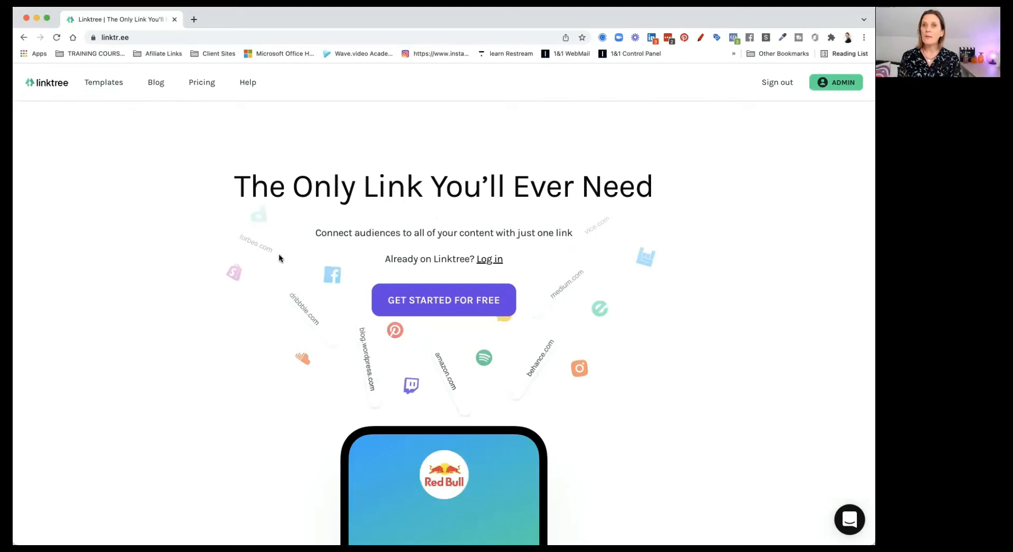
Open the Pricing page and scroll to the PRO, Free and Enterprise plan cards.
click(201, 82)
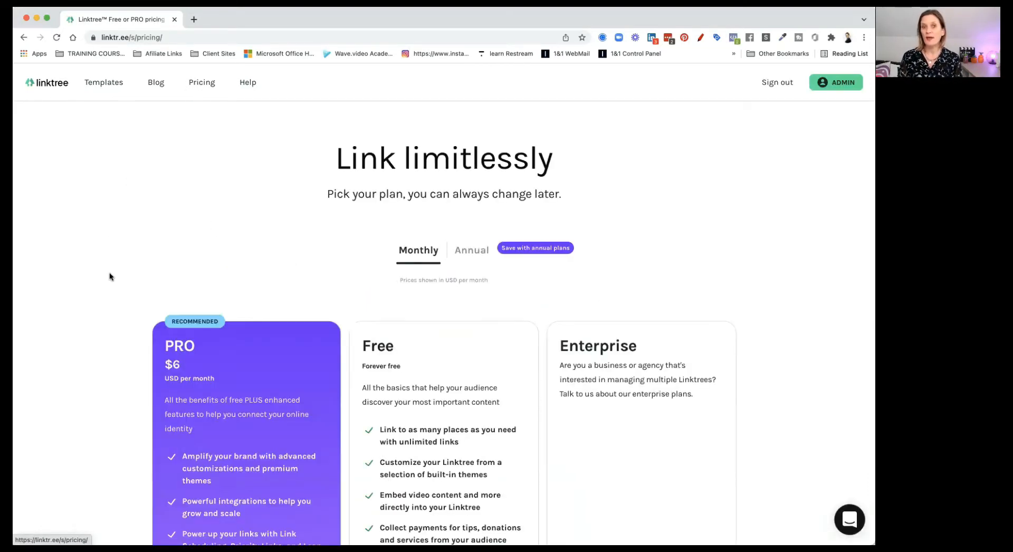
scroll(down, 3)
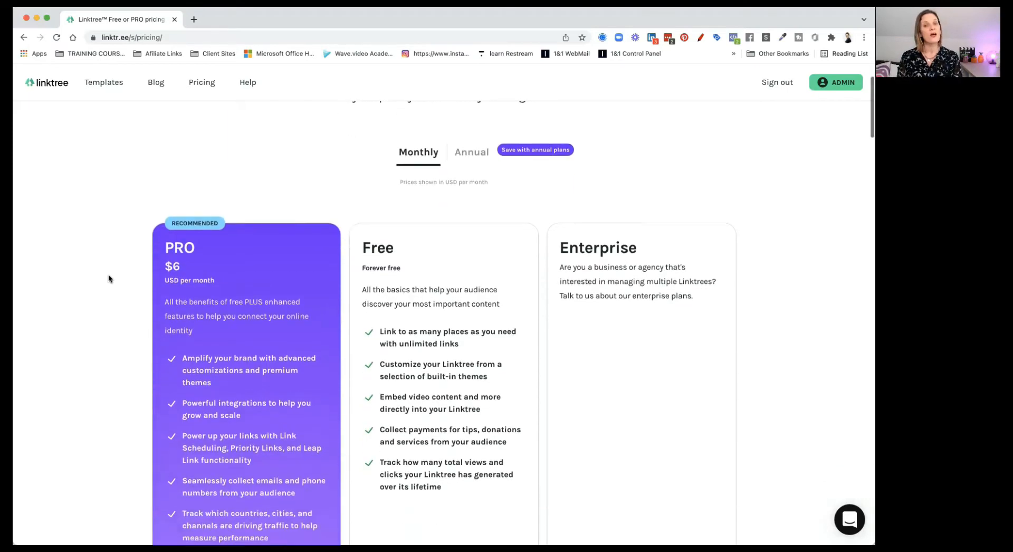
scroll(down, 3)
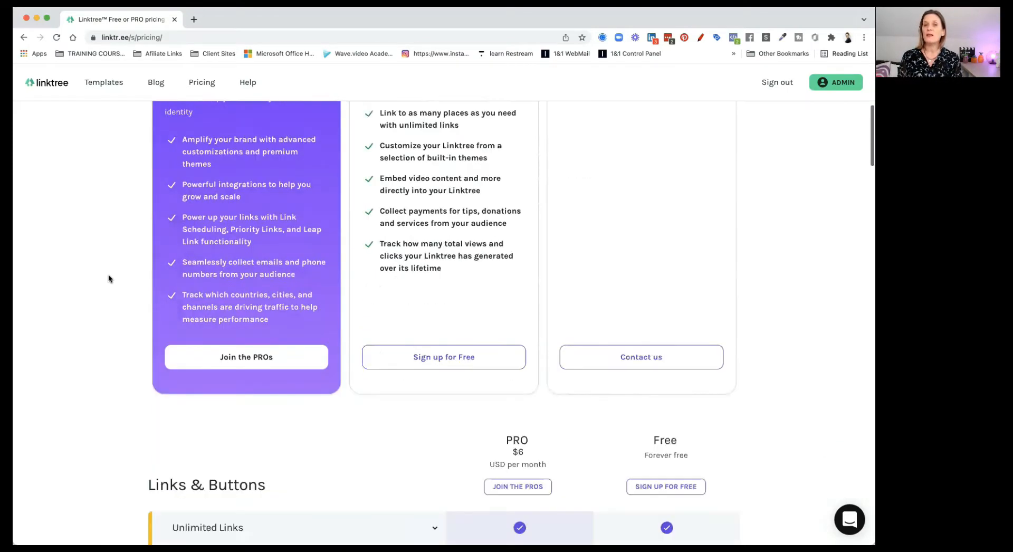
scroll(down, 3)
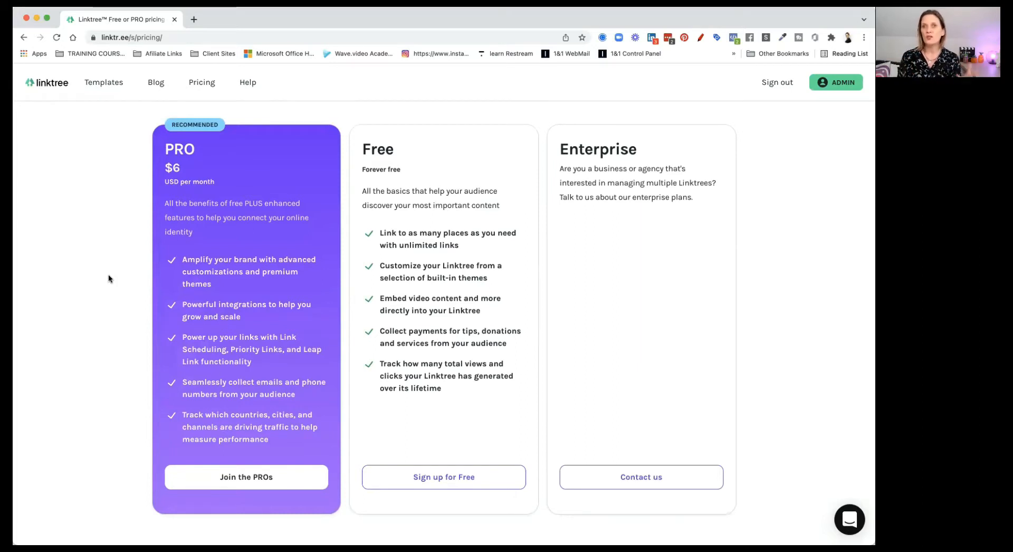
mouse_move(109, 291)
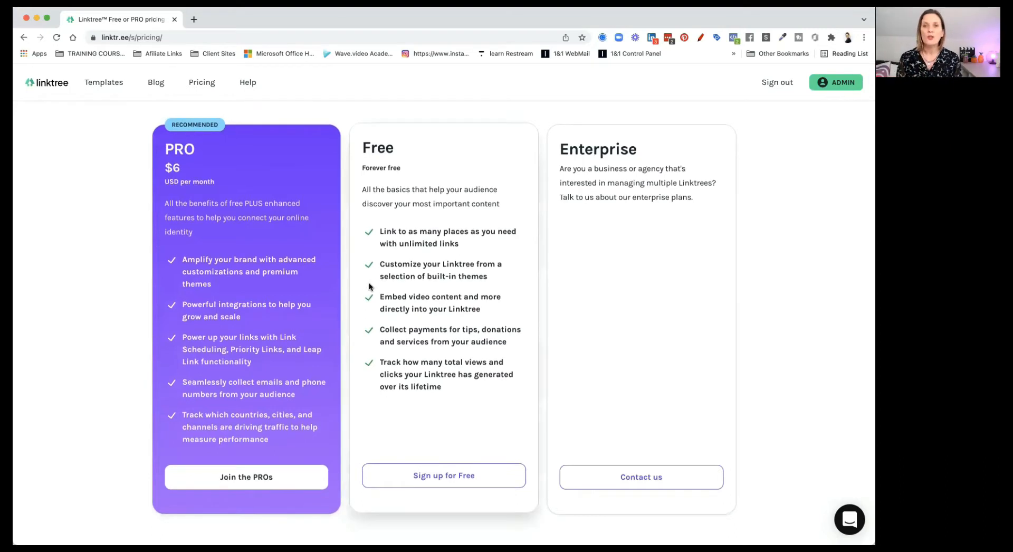
mouse_move(489, 322)
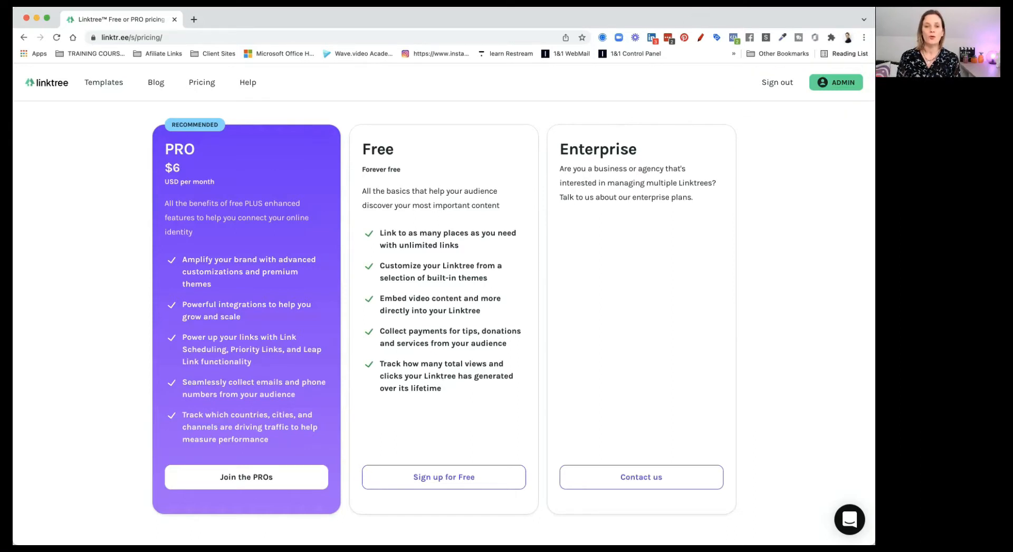
mouse_move(863, 98)
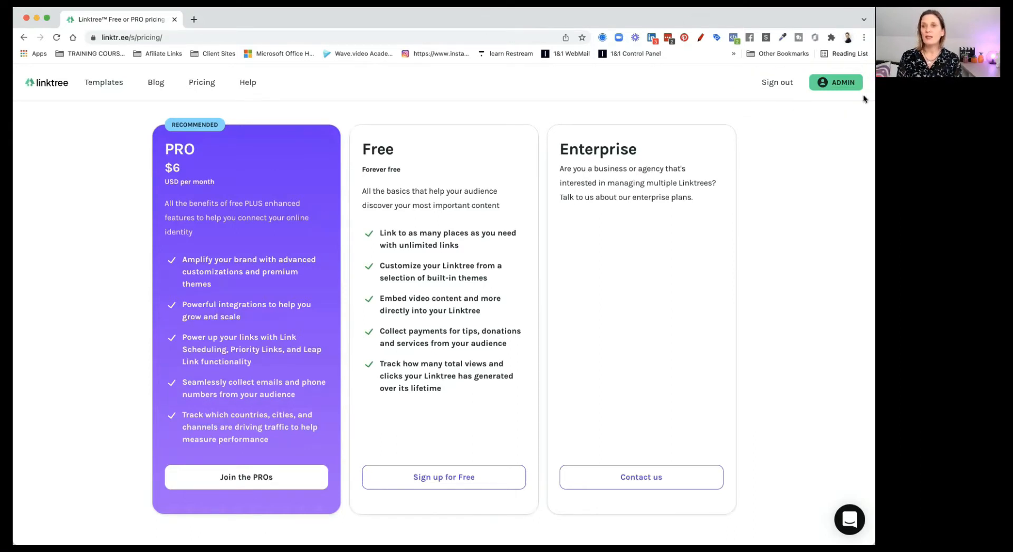
Open the ADMIN My account page and scroll to the current Free plan.
click(835, 83)
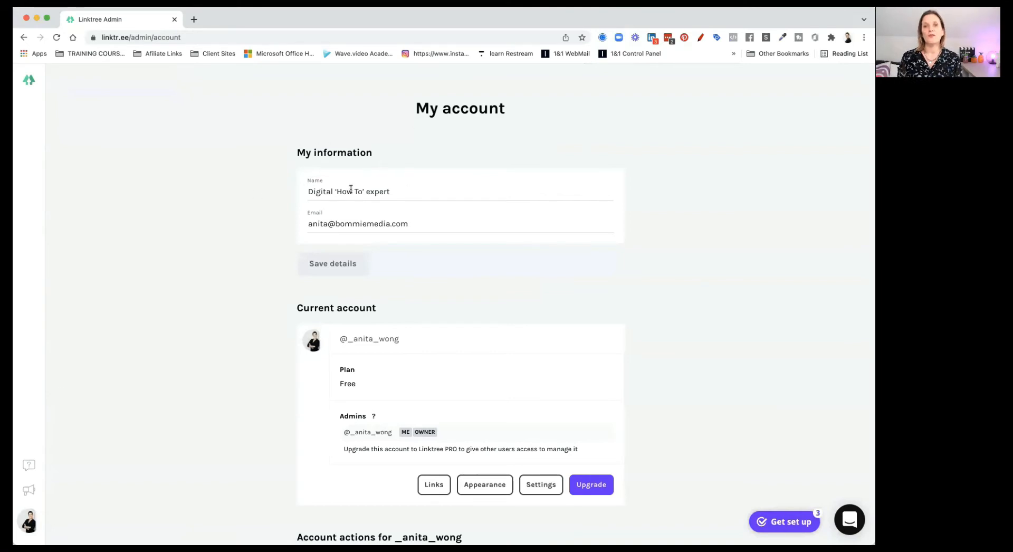
mouse_move(433, 237)
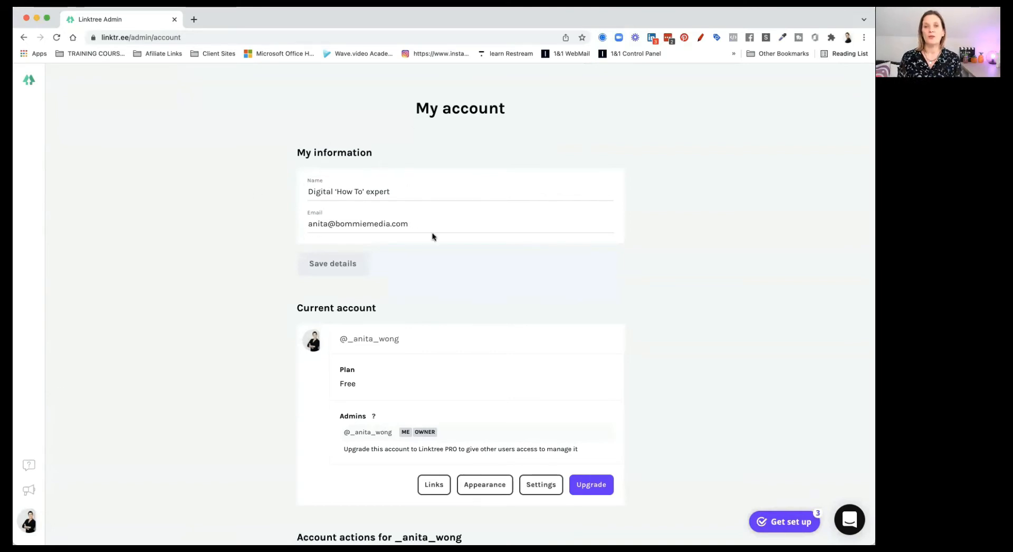
scroll(down, 3)
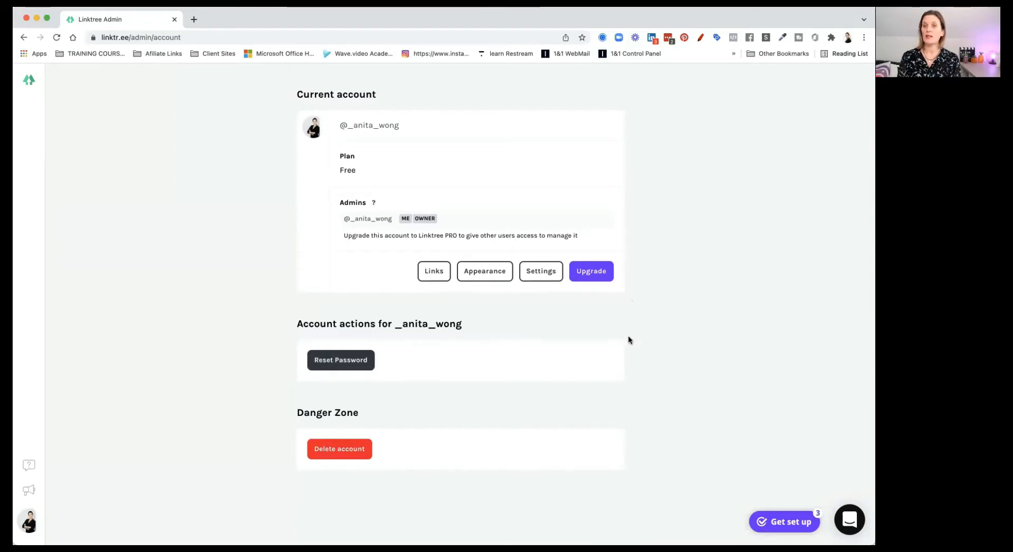
mouse_move(165, 267)
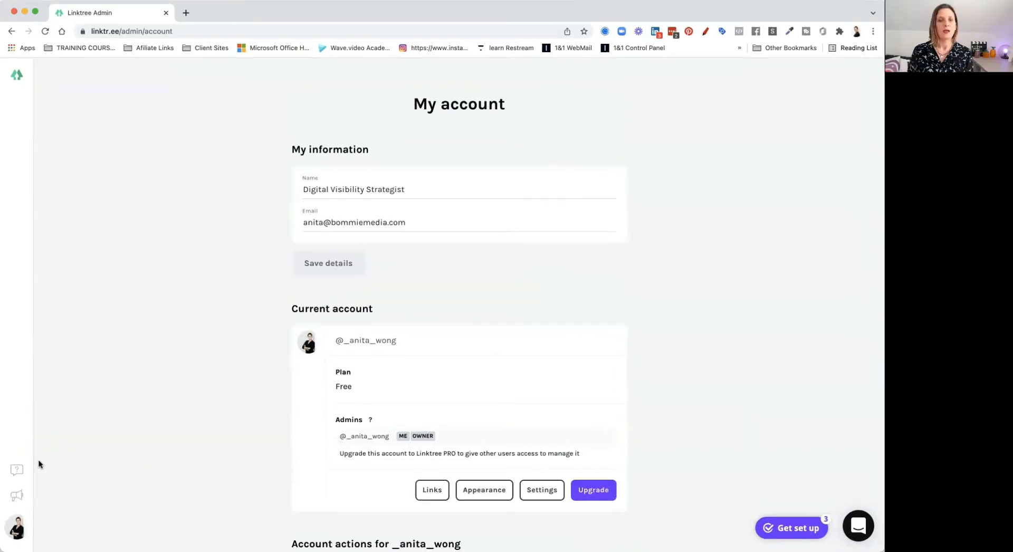
Show the Links tab with its empty link list and phone profile preview.
click(17, 74)
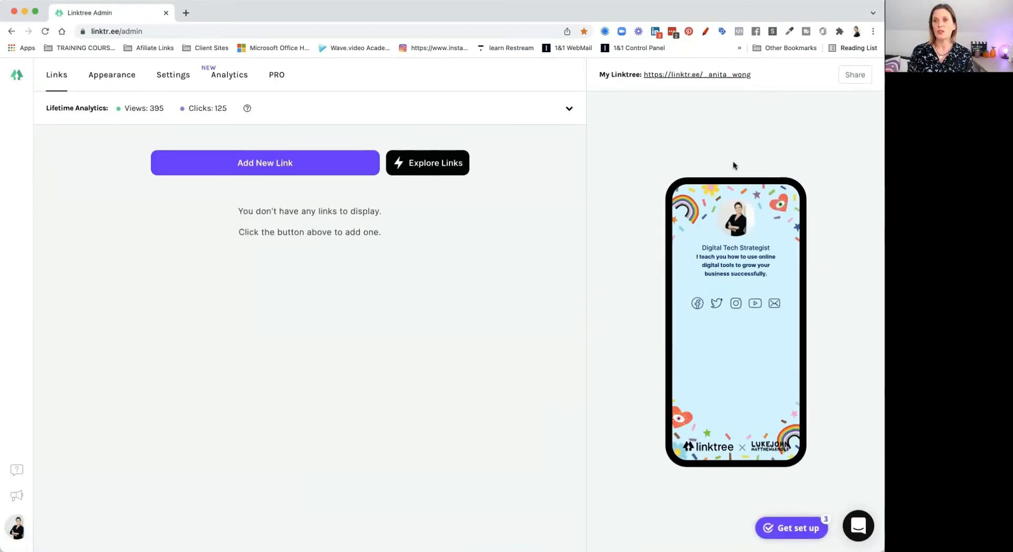
click(111, 75)
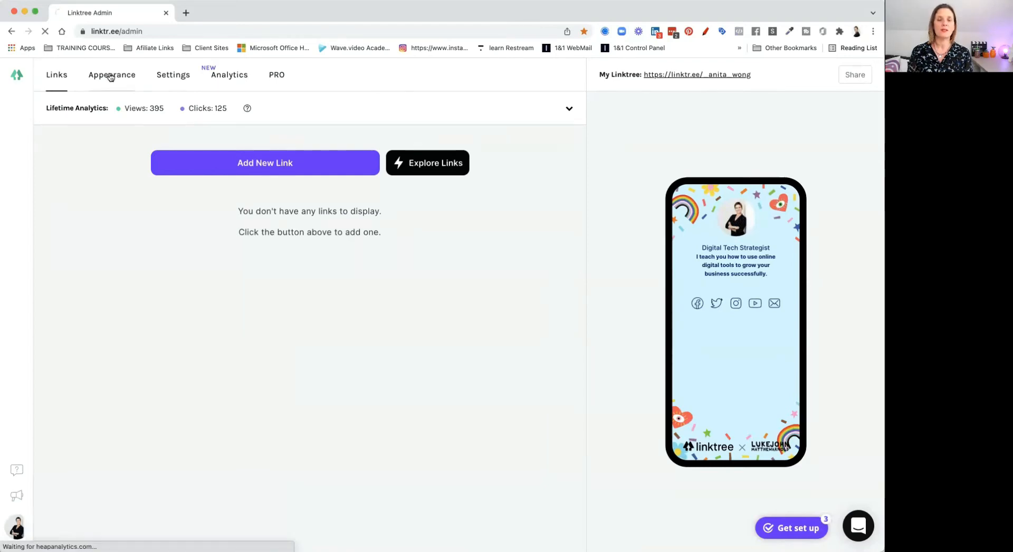
Browse Appearance themes, apply Daniel Triendl, then switch back to Luke John Matthew Arnold.
click(111, 75)
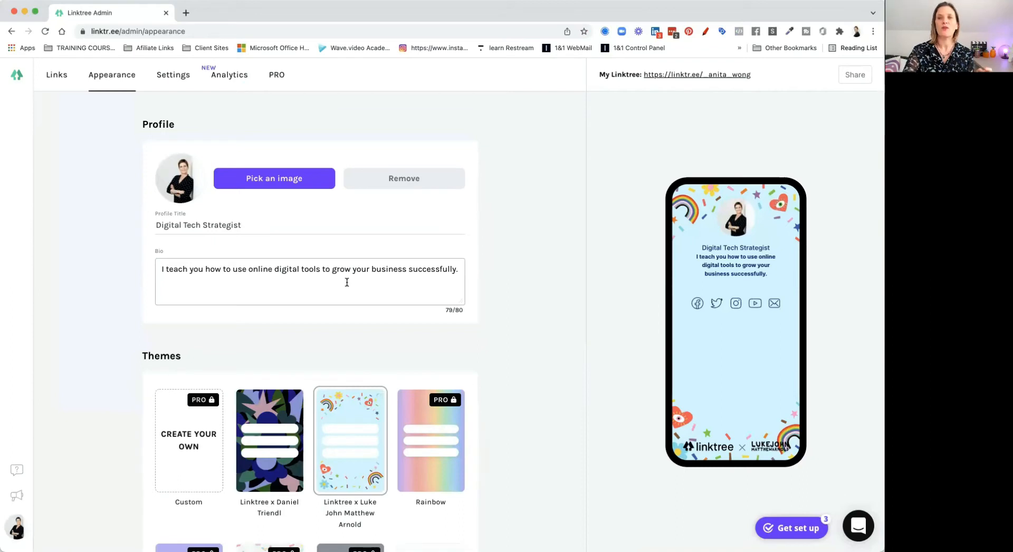
scroll(down, 3)
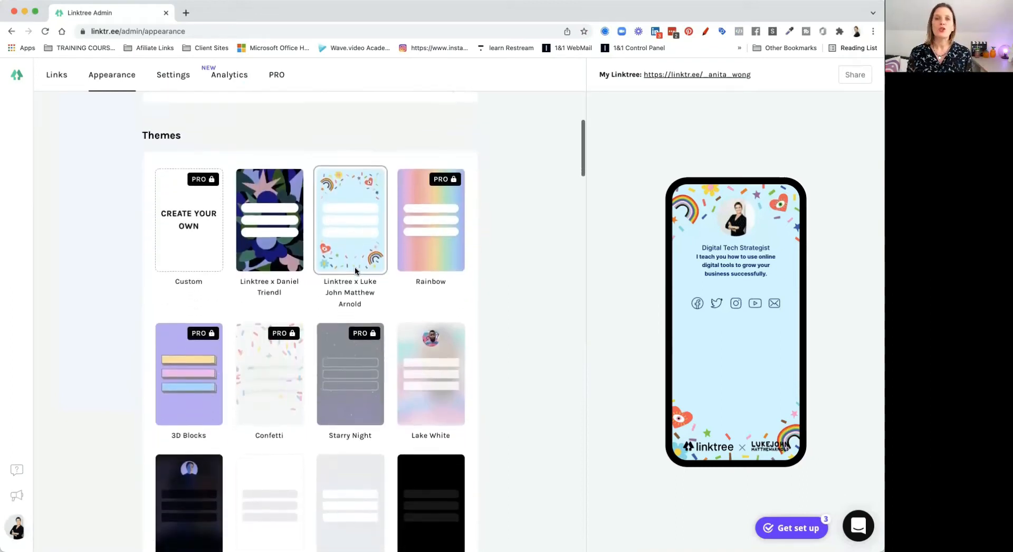
scroll(down, 3)
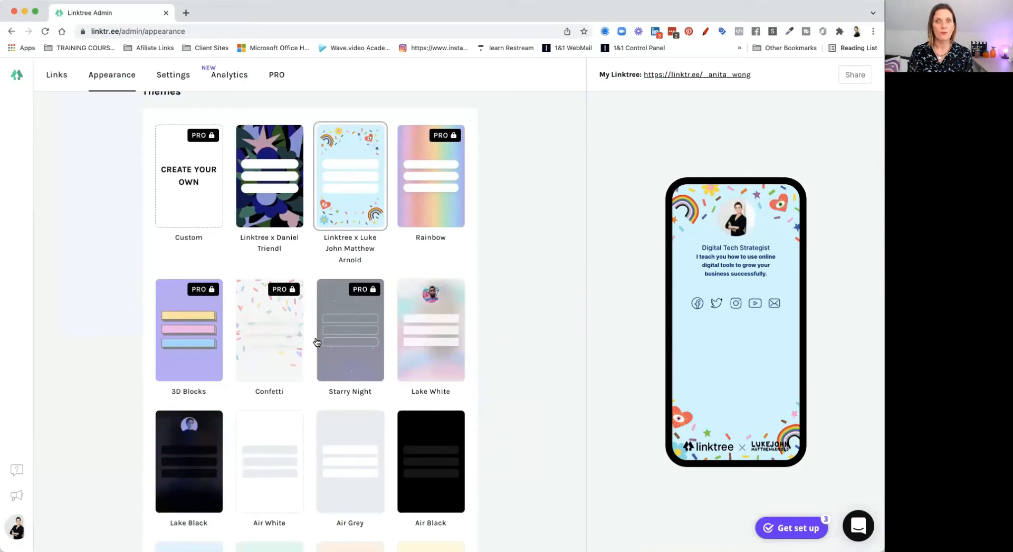
scroll(down, 3)
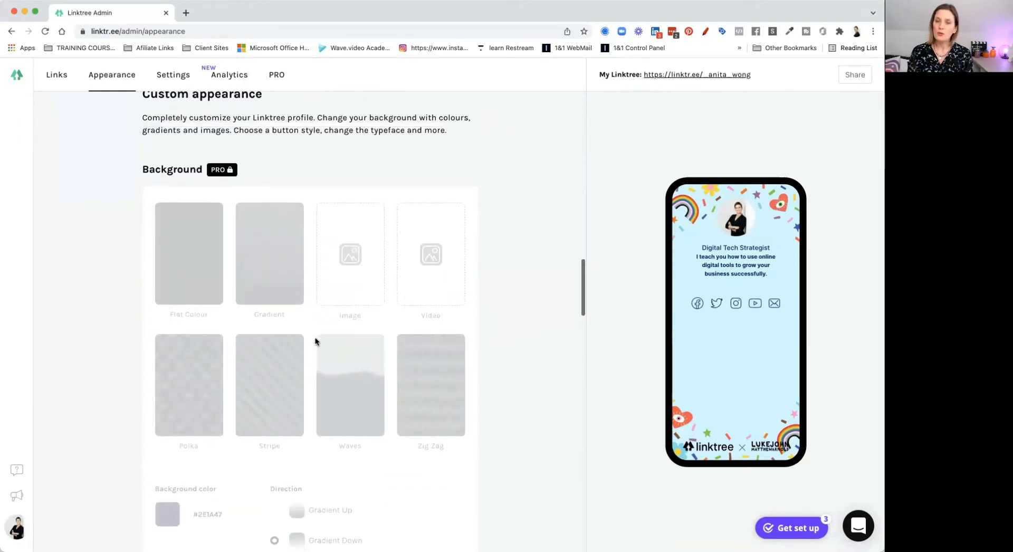
scroll(down, 3)
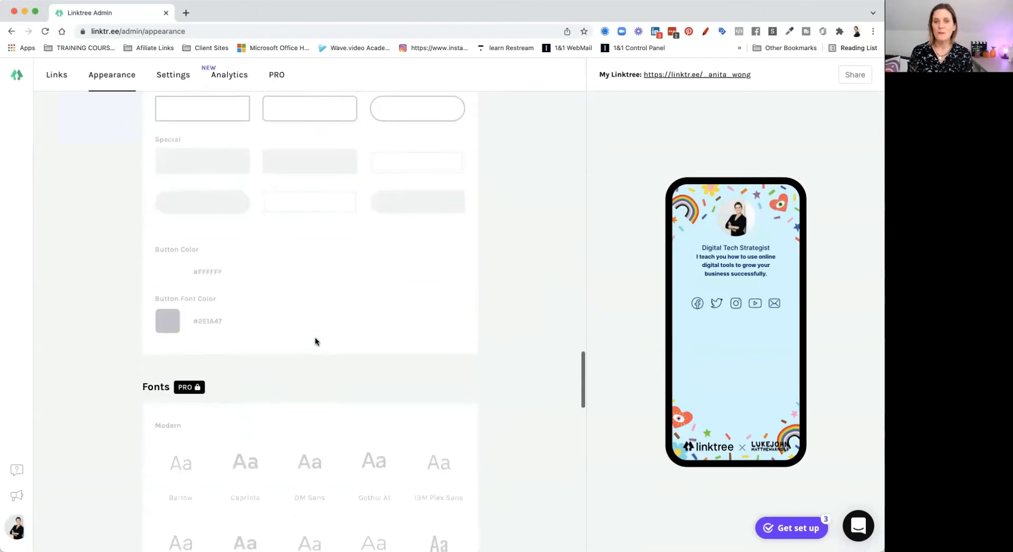
scroll(down, 3)
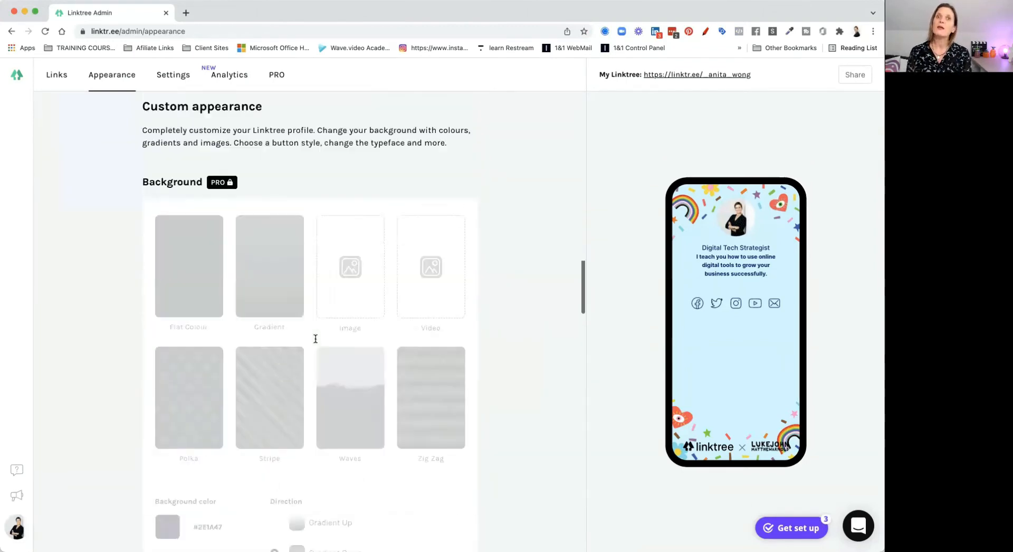
scroll(down, 3)
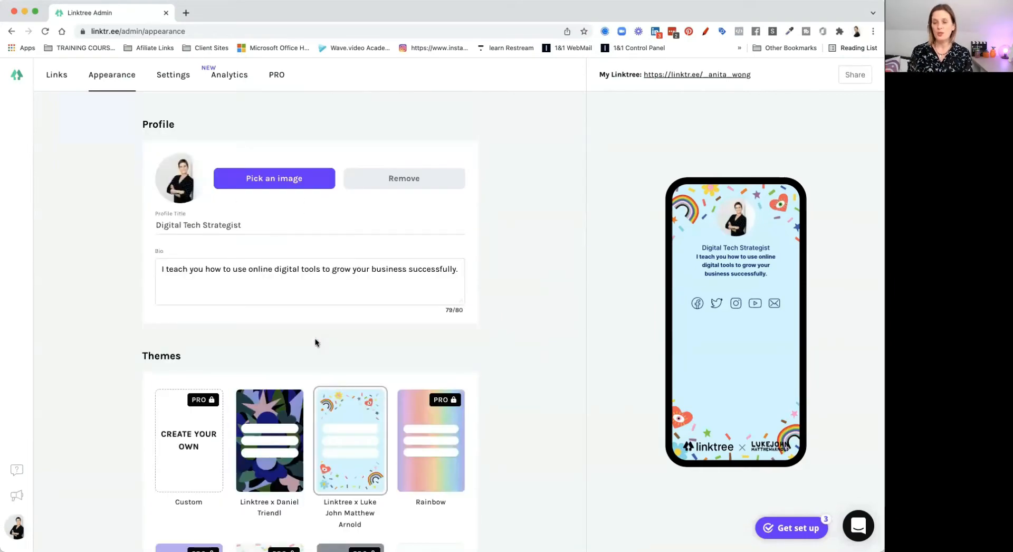
scroll(down, 3)
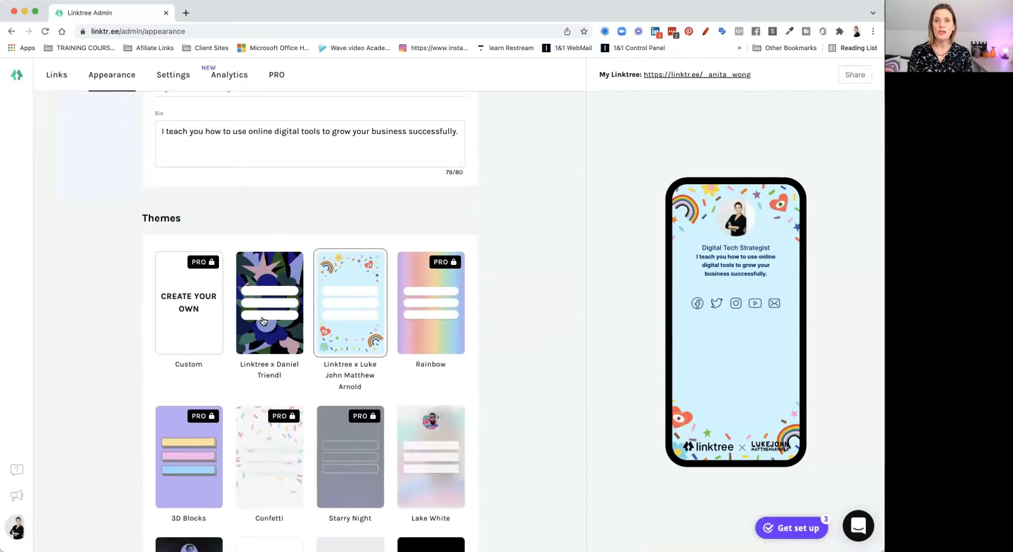
click(268, 302)
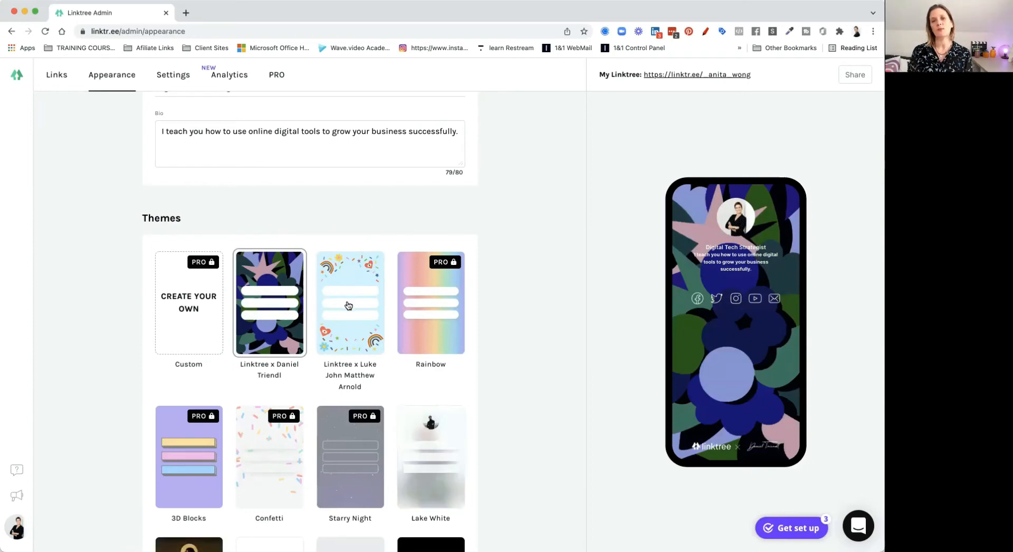
click(349, 302)
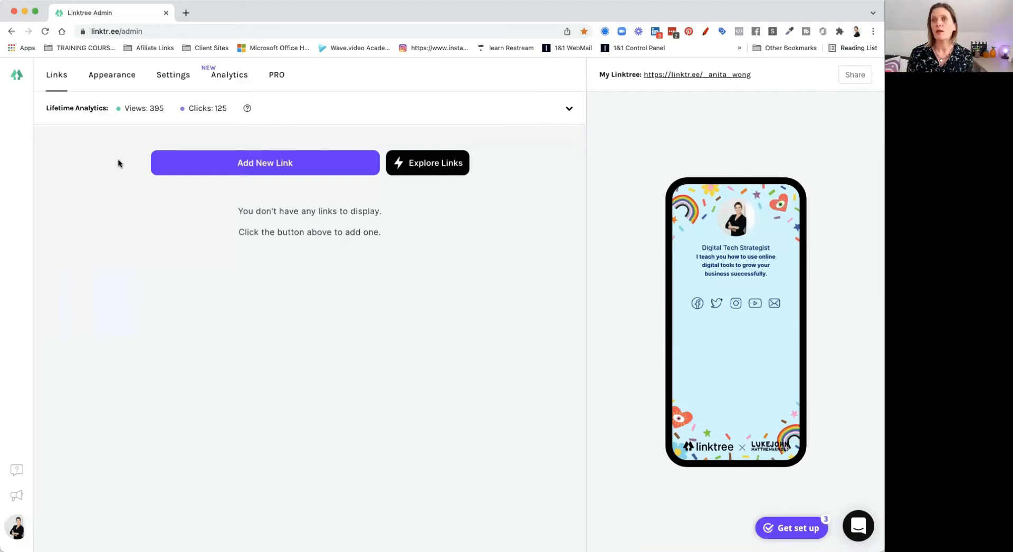
mouse_move(535, 92)
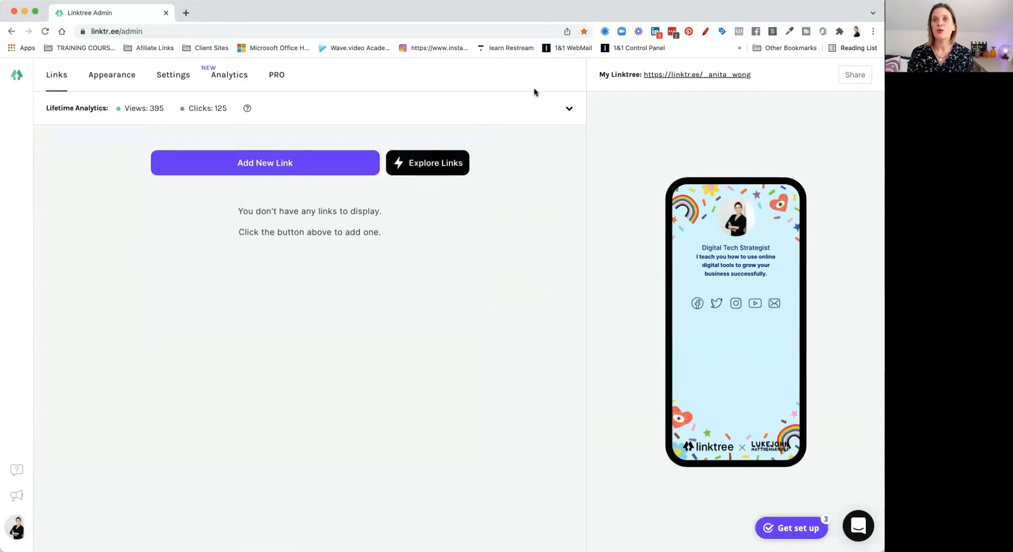
mouse_move(651, 98)
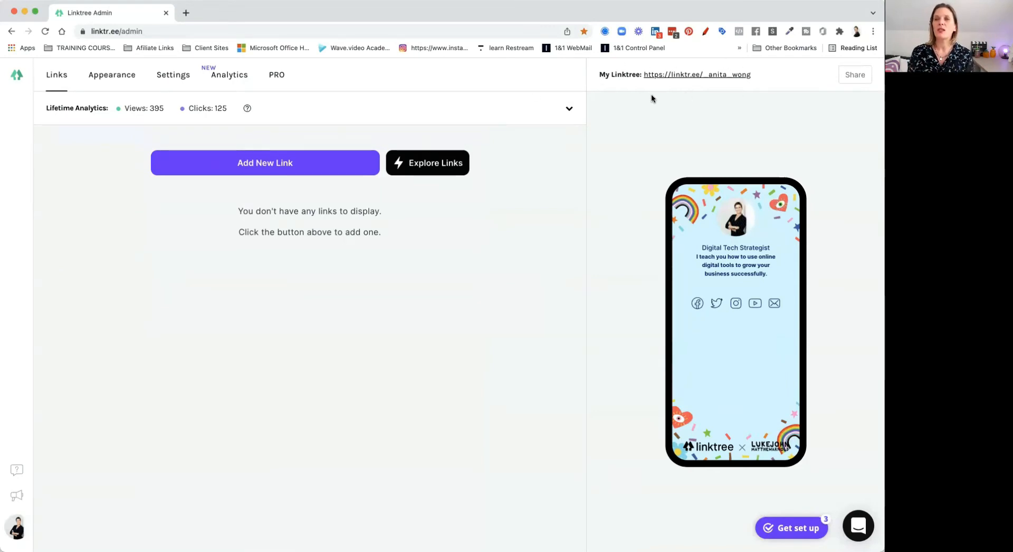
mouse_move(625, 64)
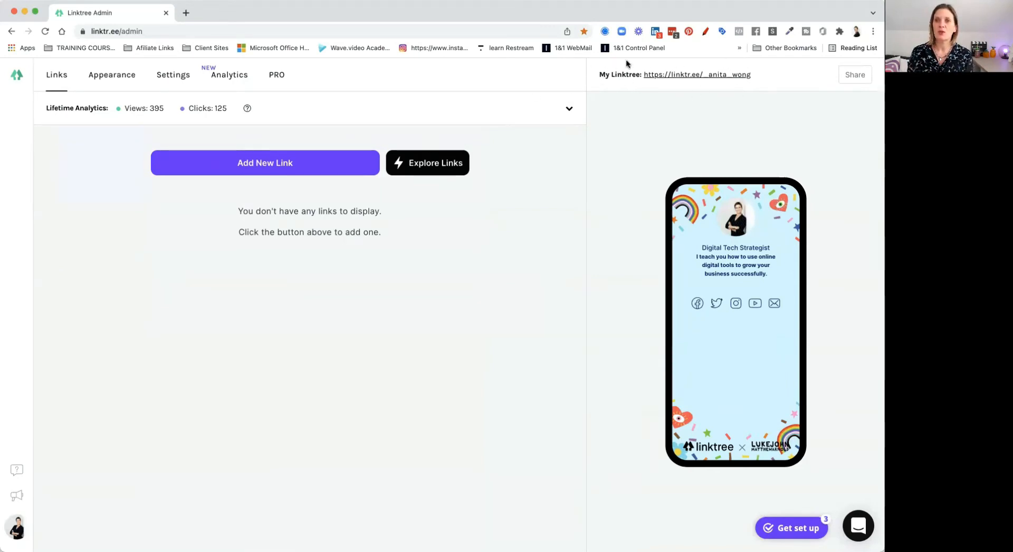
mouse_move(766, 73)
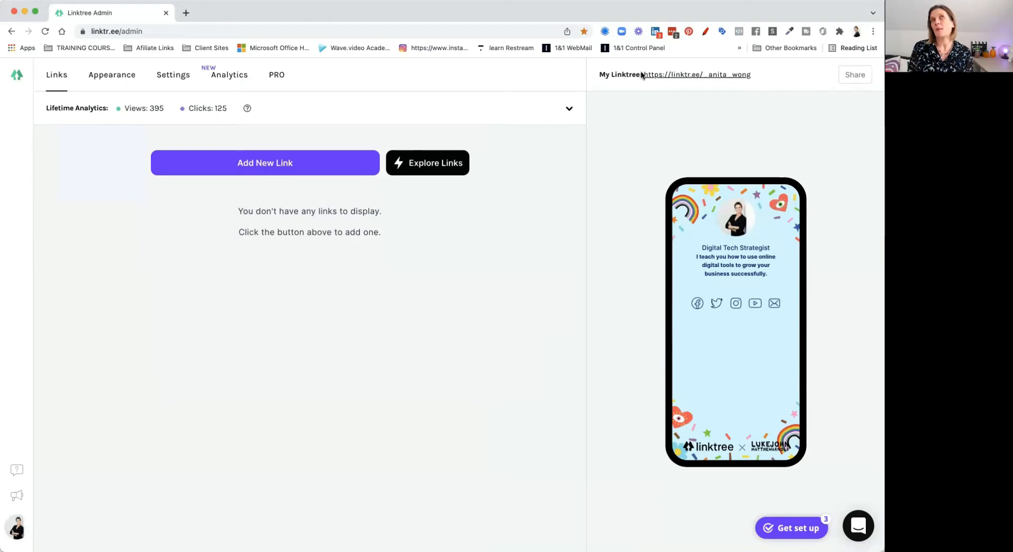
mouse_move(639, 122)
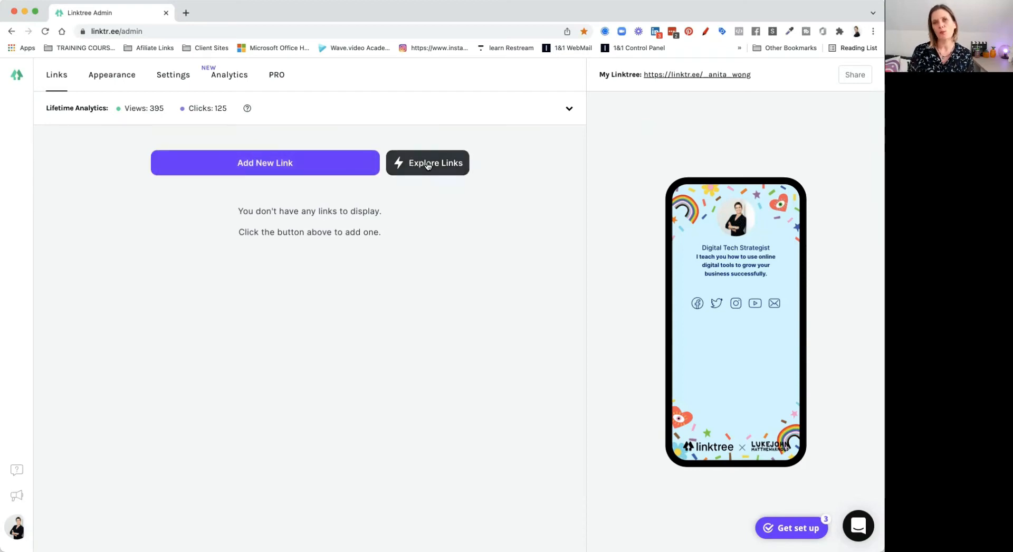
Expand the Explore Links menu of special link types.
click(427, 161)
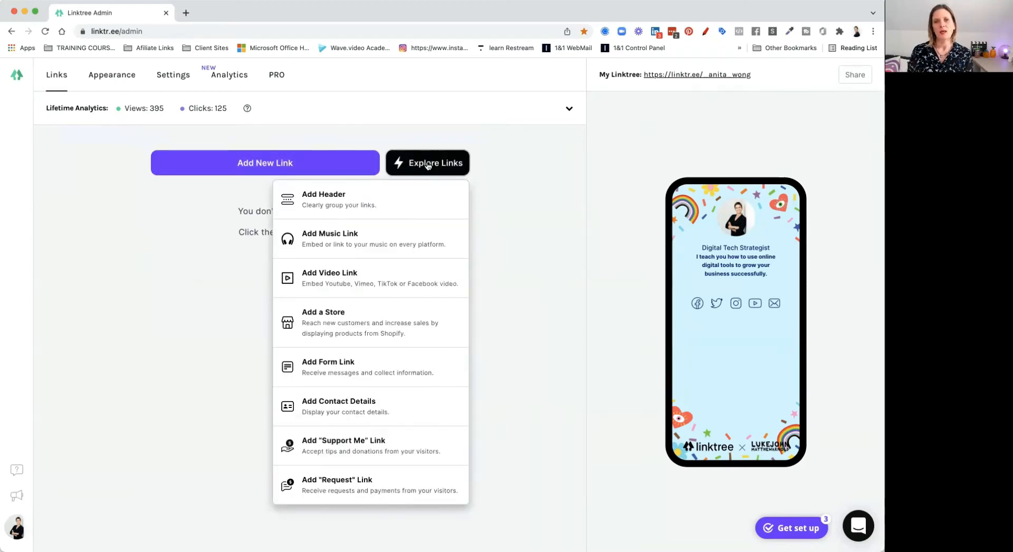
mouse_move(397, 209)
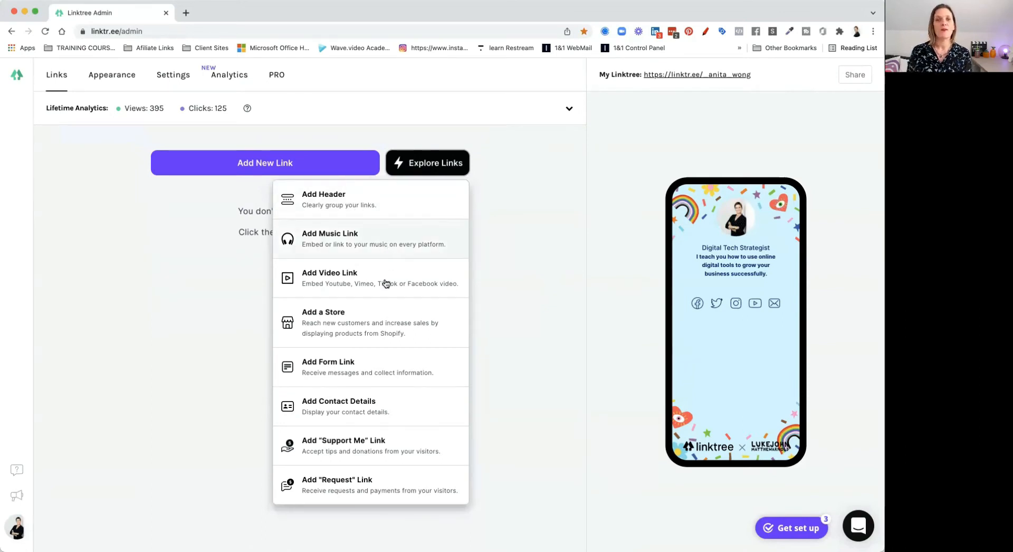
mouse_move(385, 336)
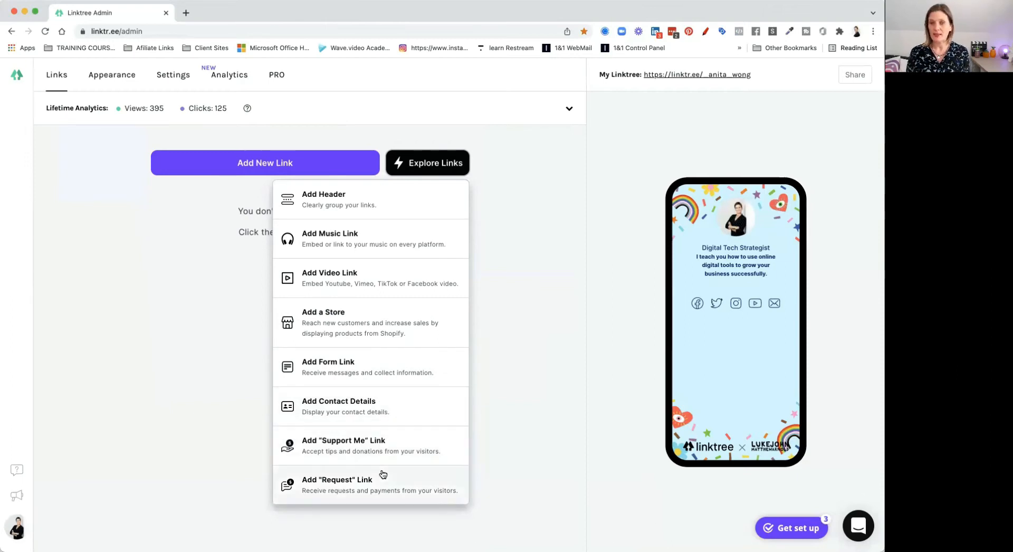
mouse_move(386, 452)
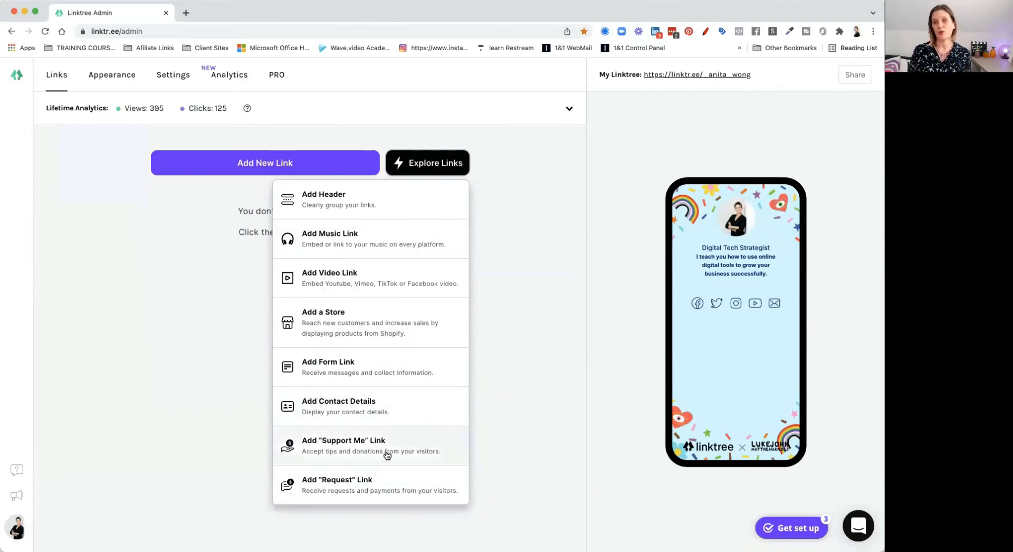
mouse_move(367, 276)
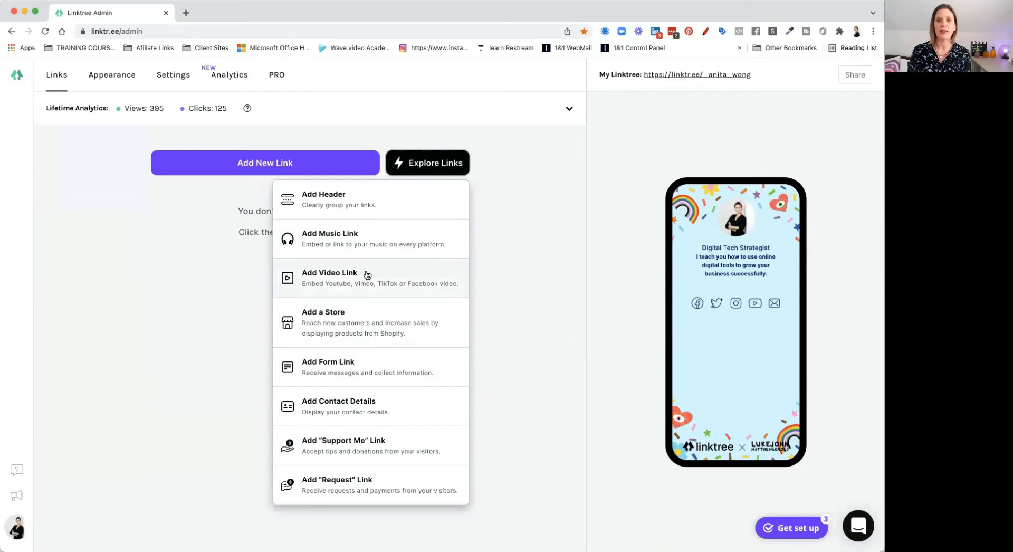
Add a video link block and copy the YouTube video's short share link.
click(428, 162)
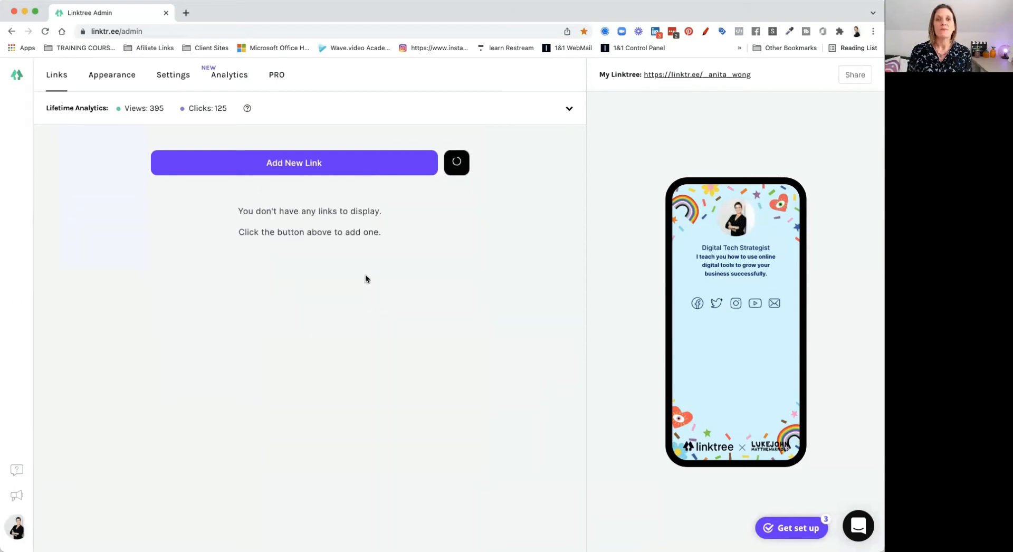
click(293, 162)
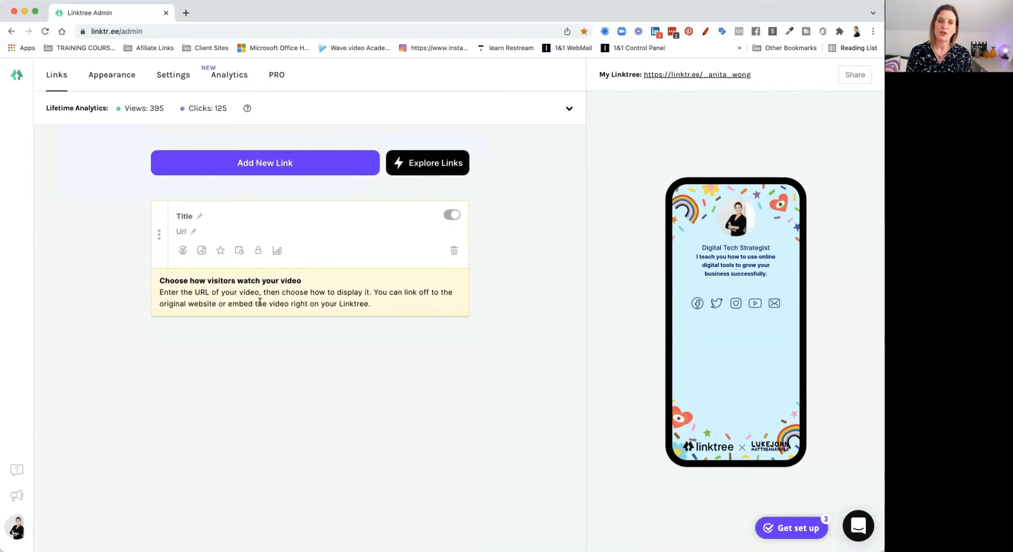
mouse_move(416, 302)
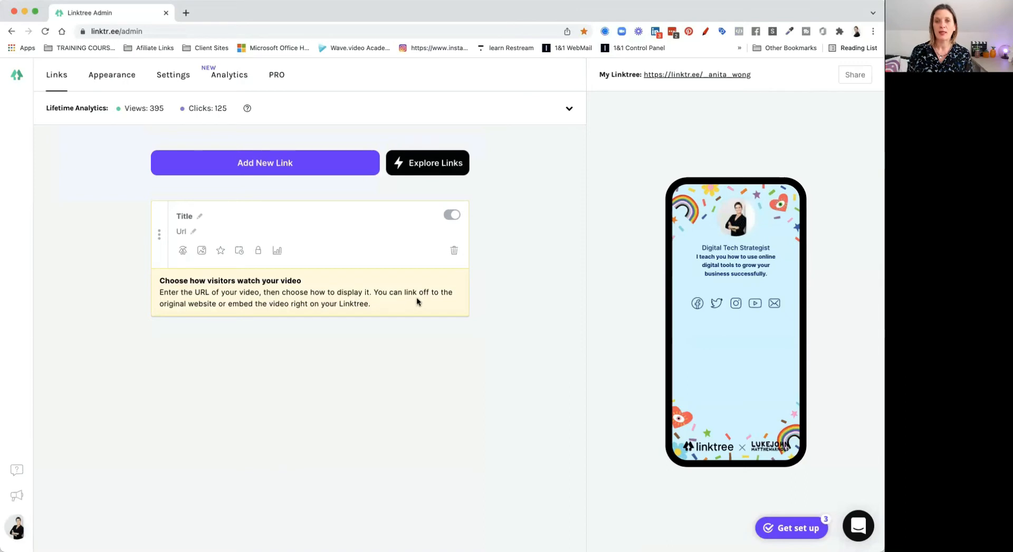
mouse_move(242, 304)
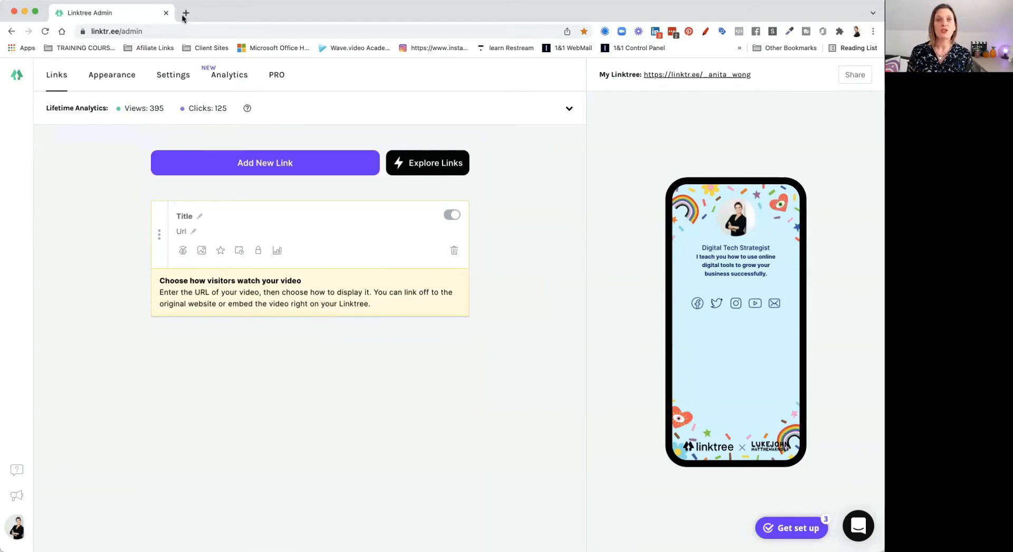
click(185, 12)
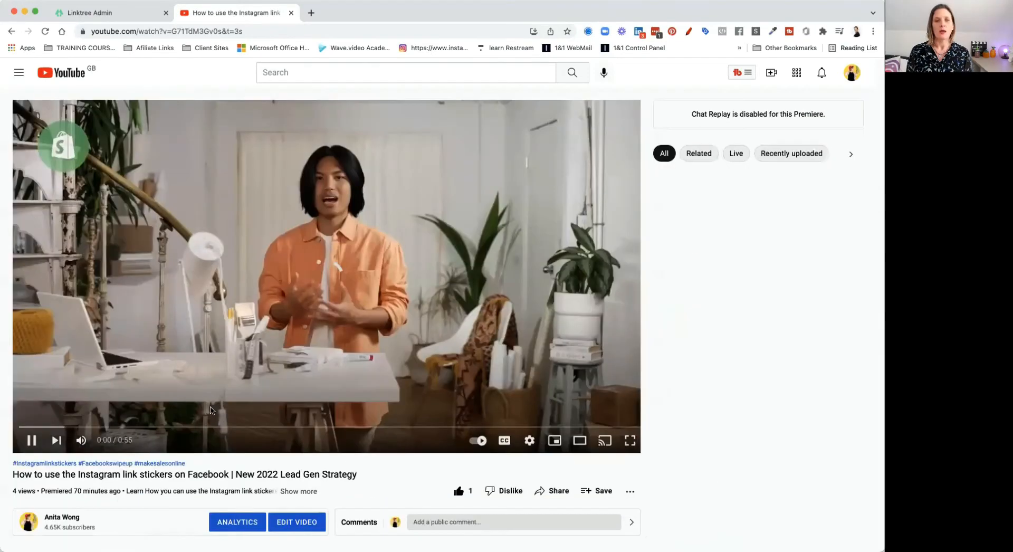
click(553, 491)
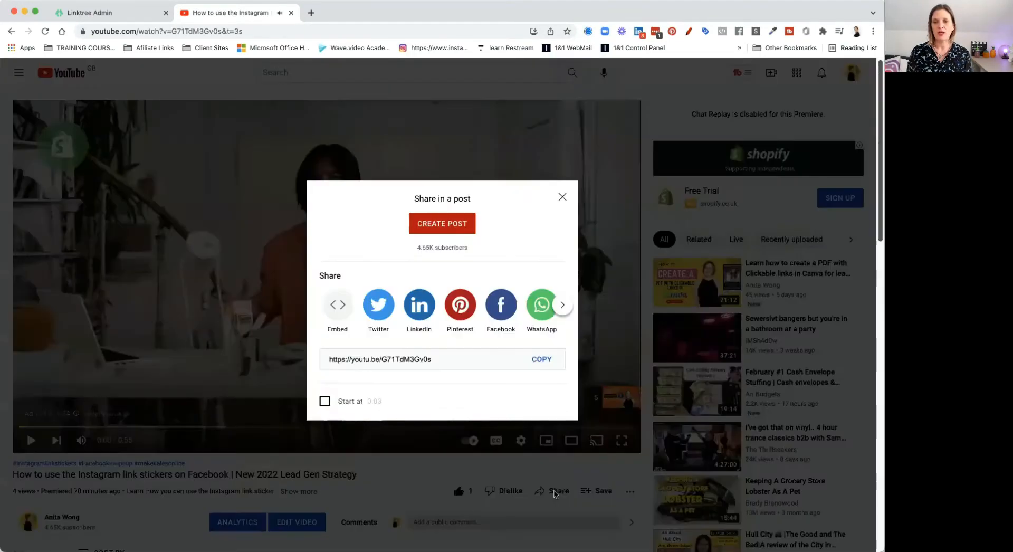
click(541, 359)
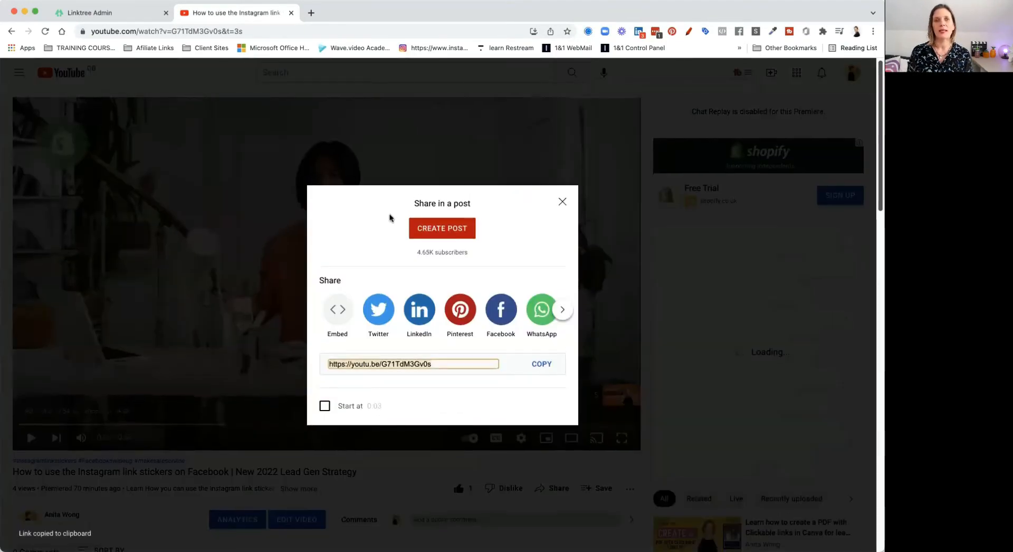
click(107, 12)
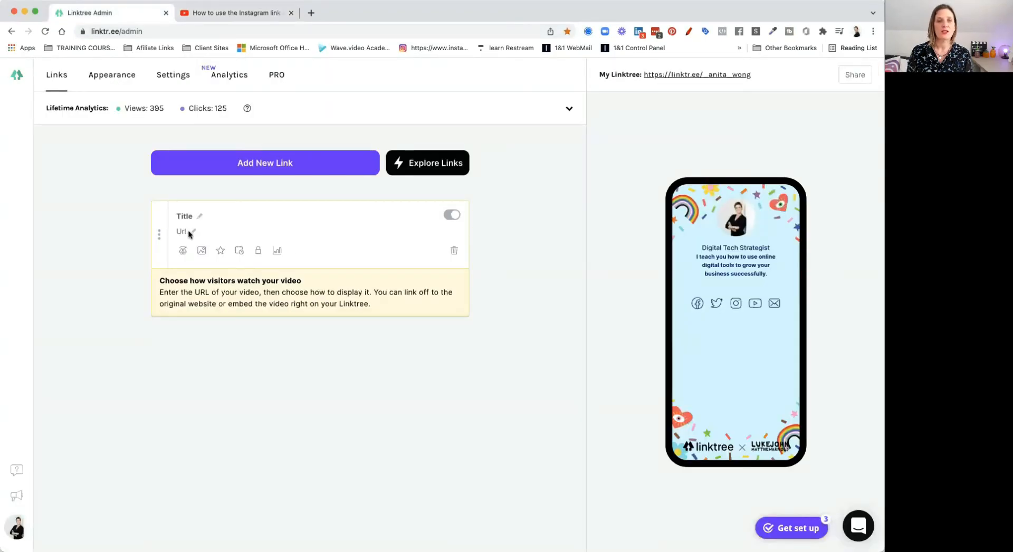
text(https://youtu.be/G71TdM3Gv0s)
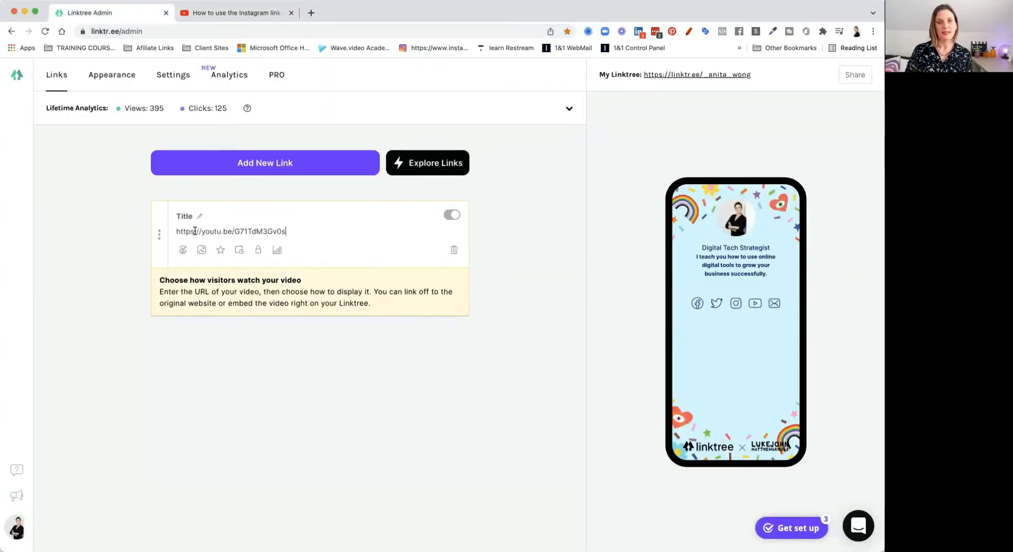
click(183, 249)
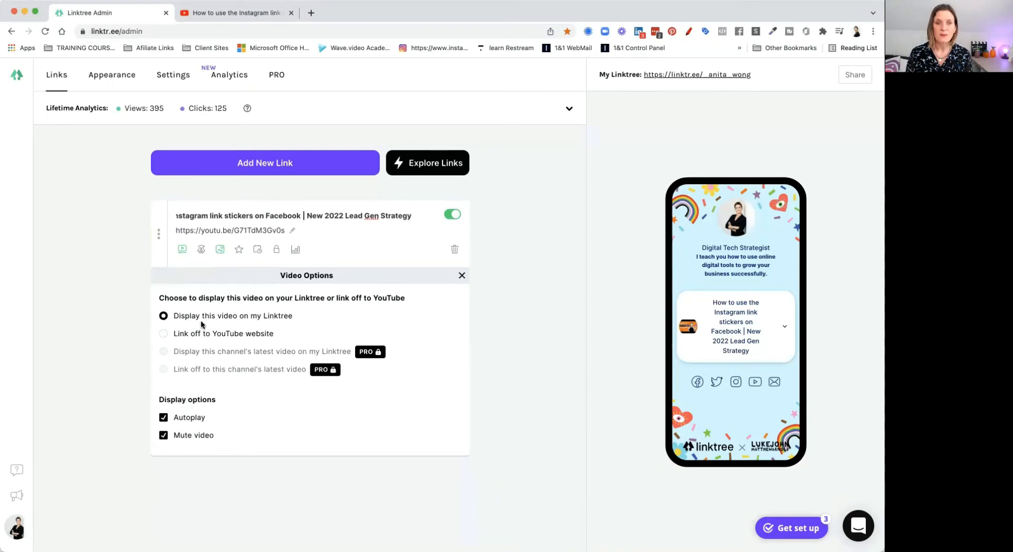
mouse_move(164, 332)
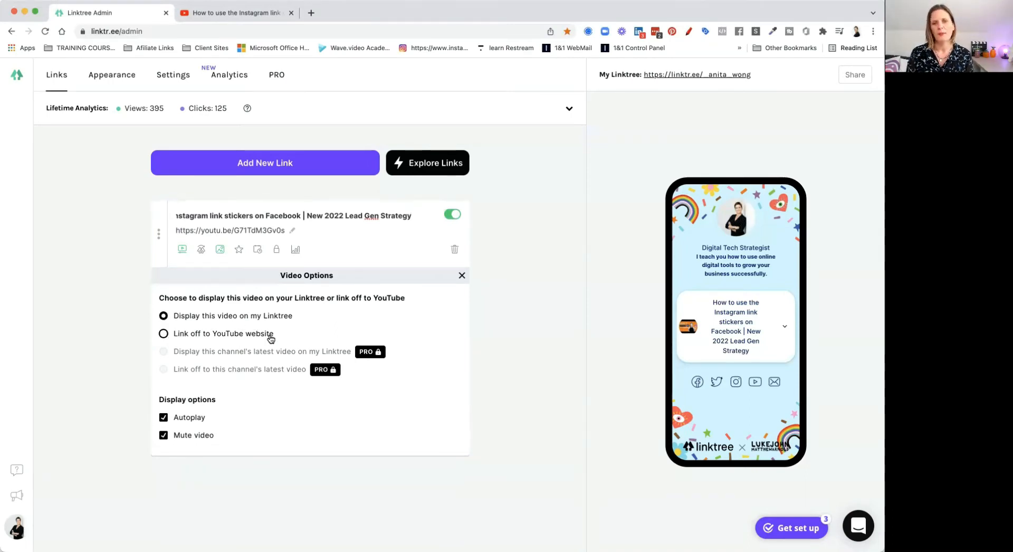
mouse_move(404, 343)
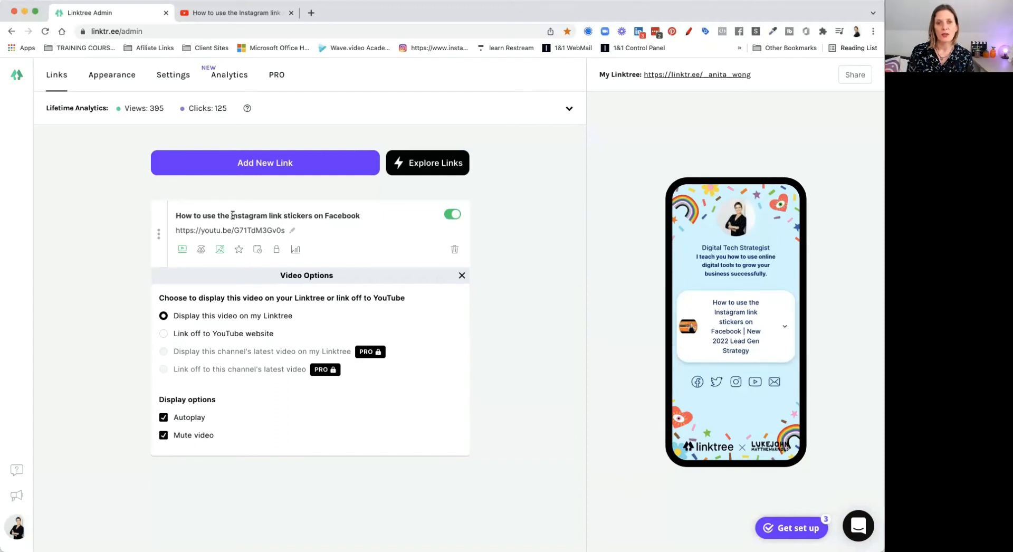
double_click(202, 215)
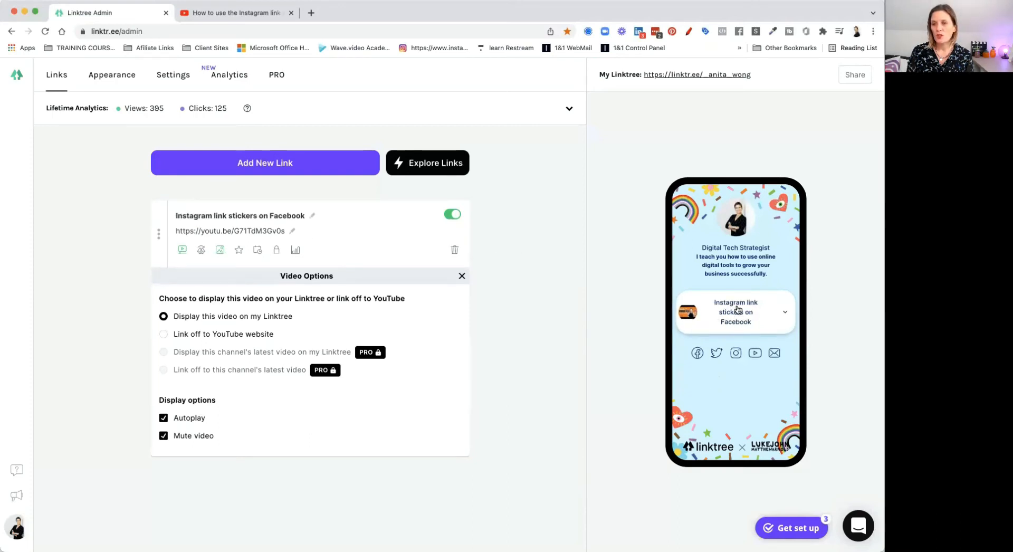
mouse_move(571, 293)
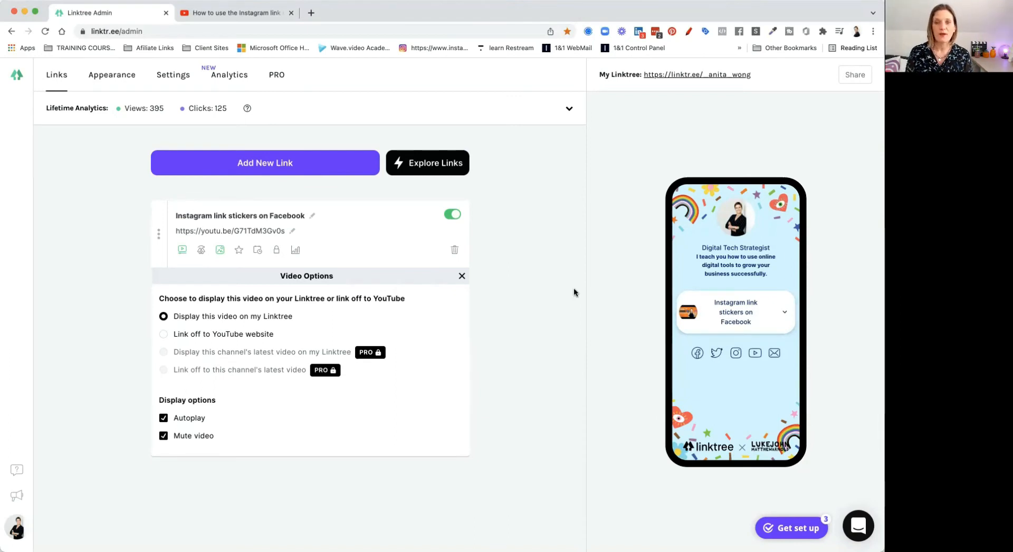
mouse_move(544, 290)
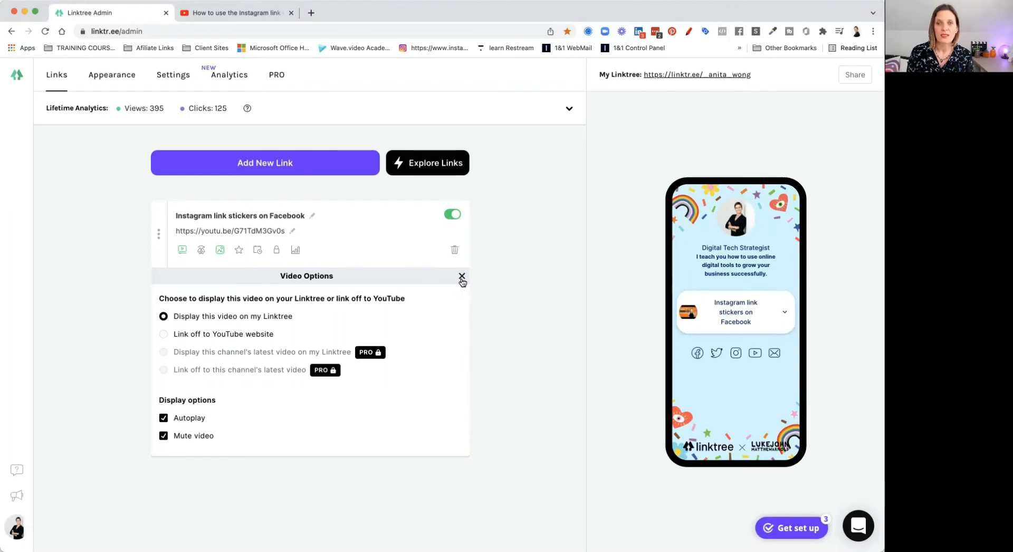
click(461, 278)
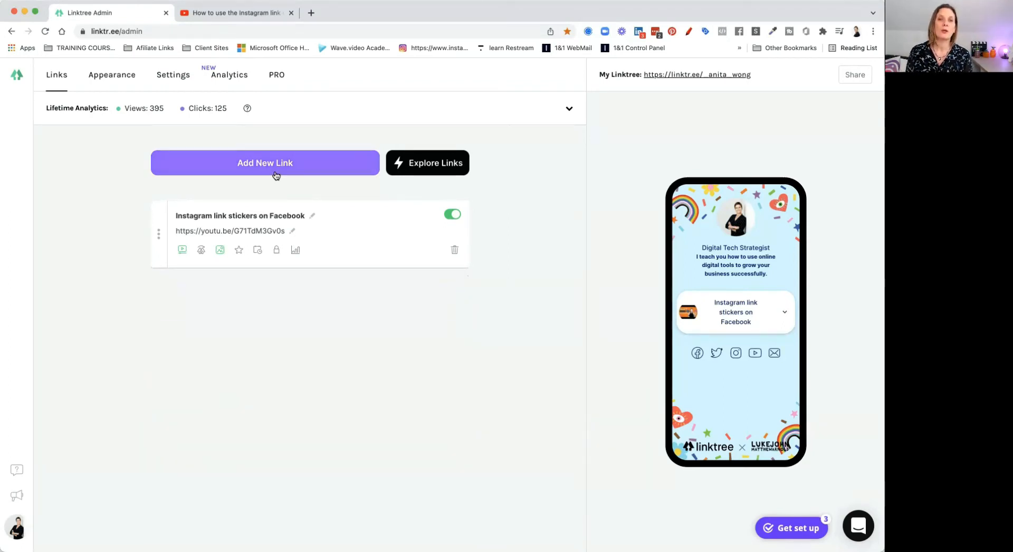
Add a Contact Details link, review its email fields, and close the form.
click(427, 162)
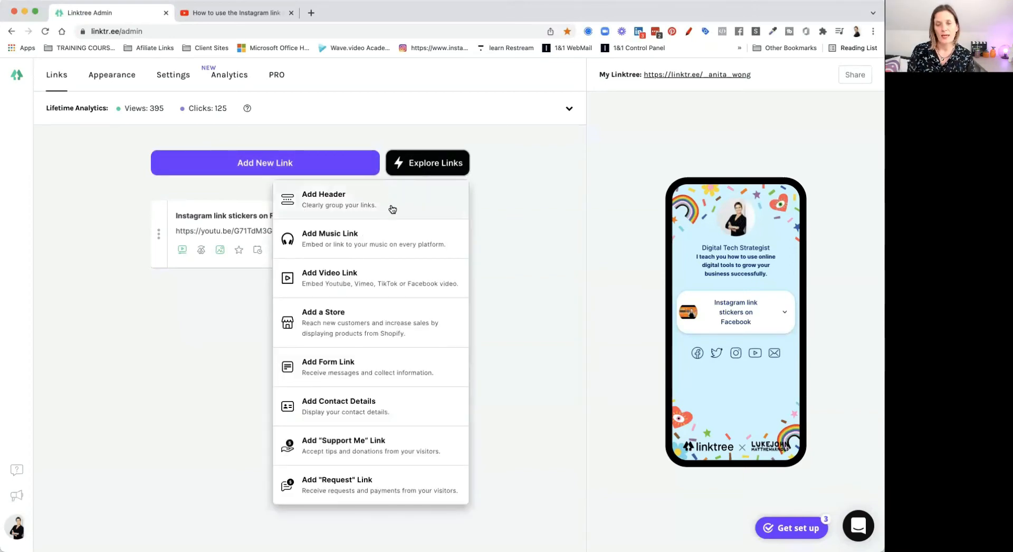
mouse_move(379, 372)
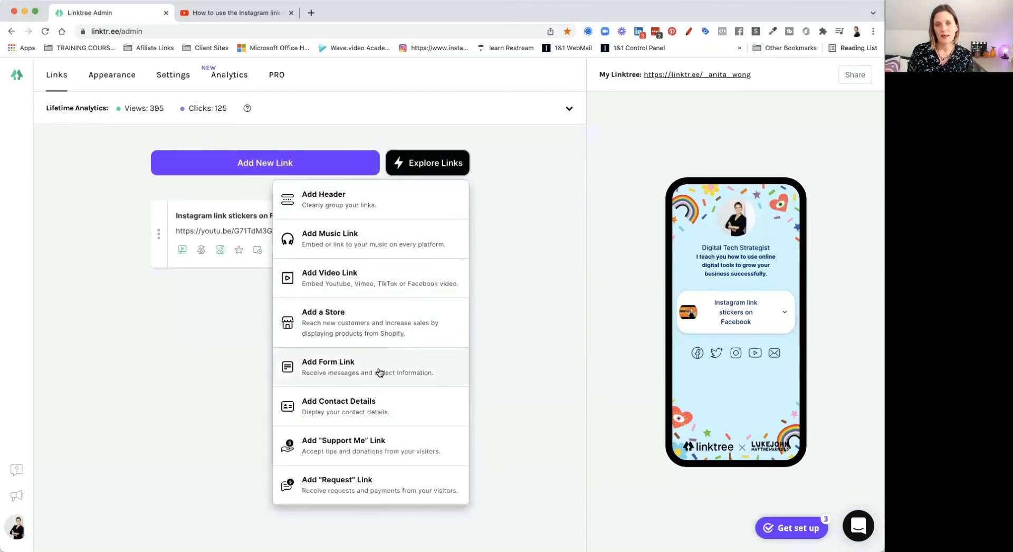
mouse_move(365, 419)
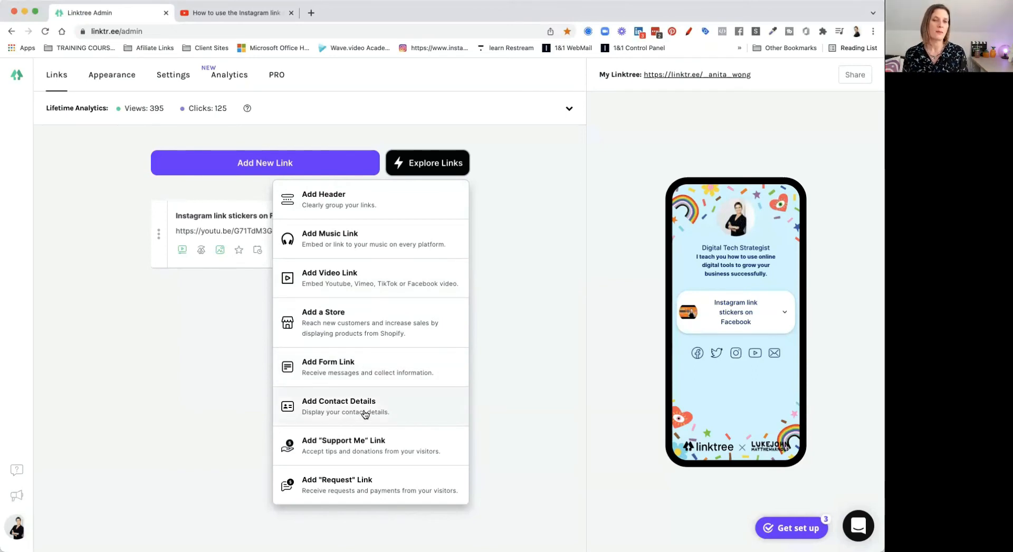
click(338, 405)
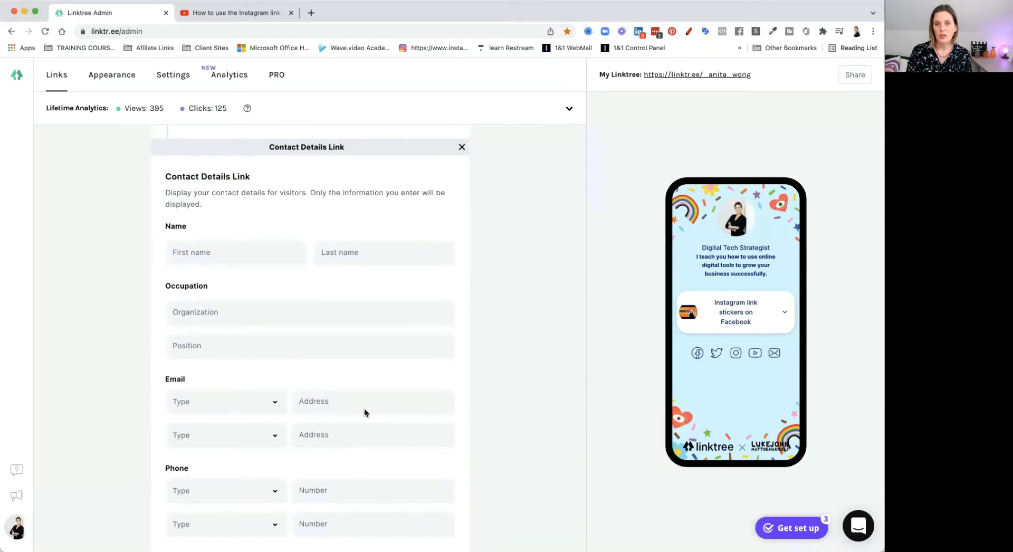
scroll(down, 3)
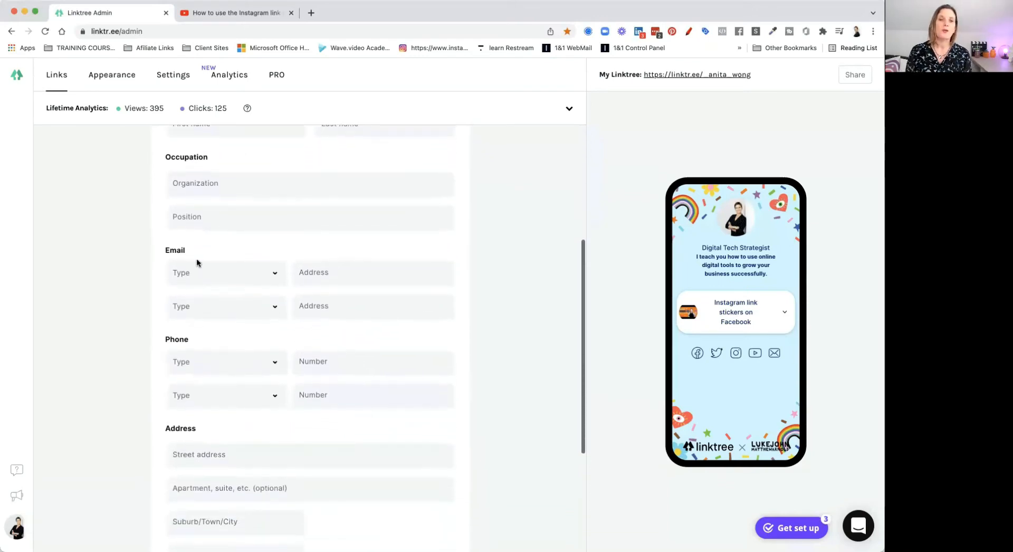
click(225, 272)
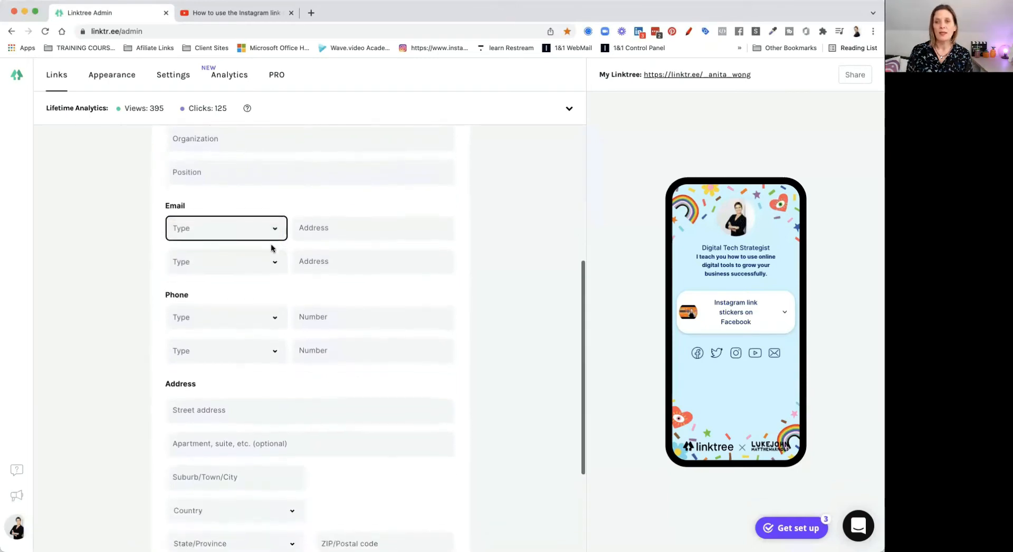
scroll(down, 3)
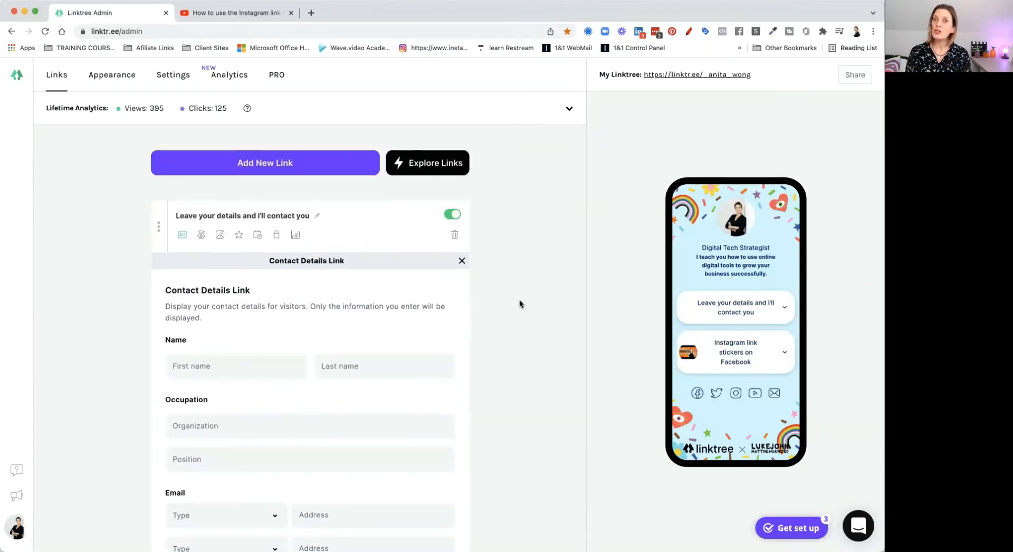
mouse_move(516, 303)
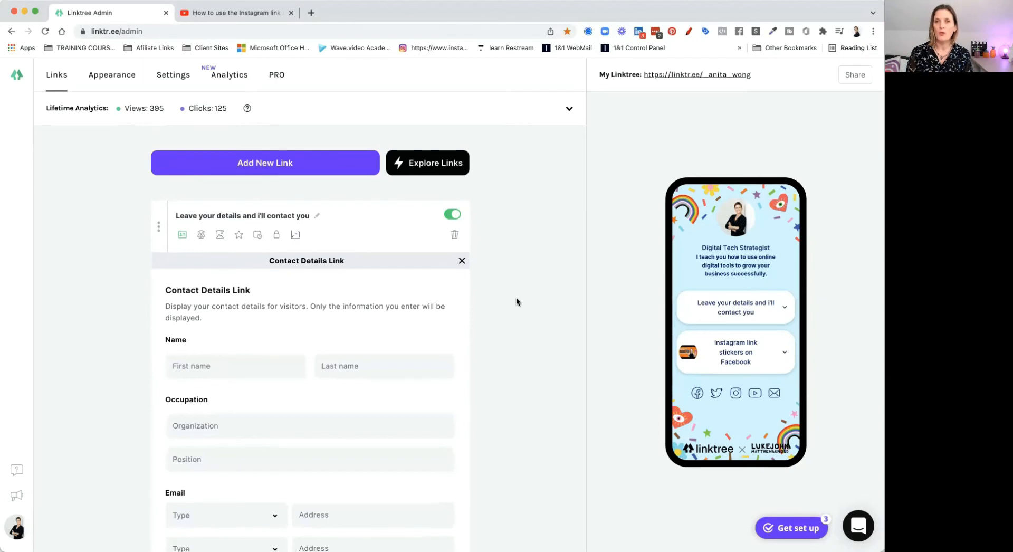
click(461, 261)
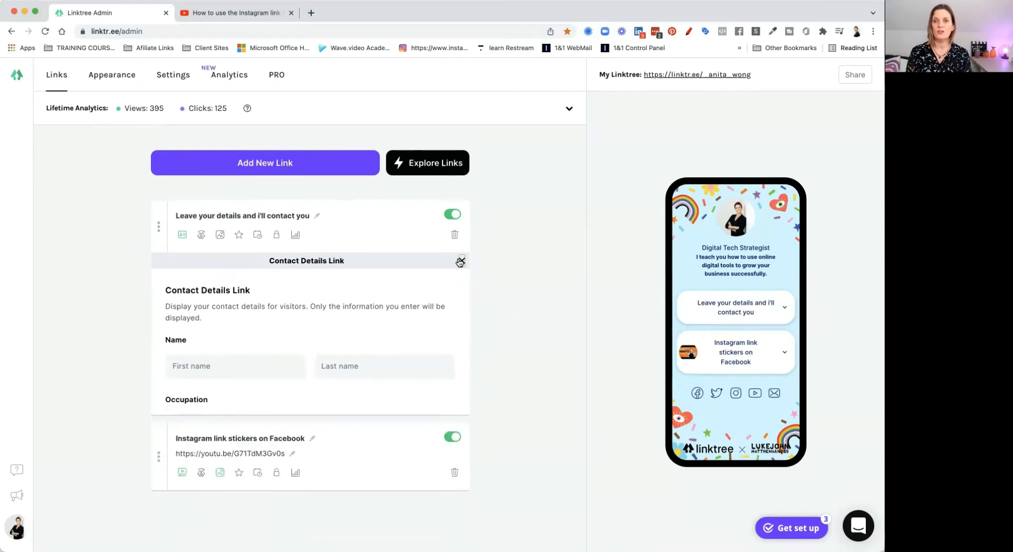
click(459, 261)
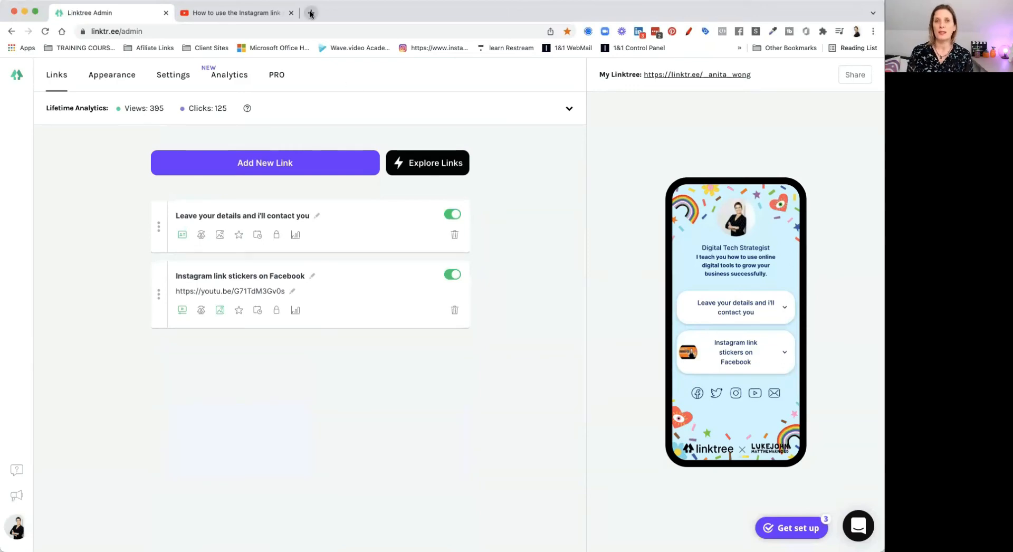
In a new tab, open the NEW Course Creator Programme webinar sign-up page.
click(310, 12)
text(anitawong.co.uk)
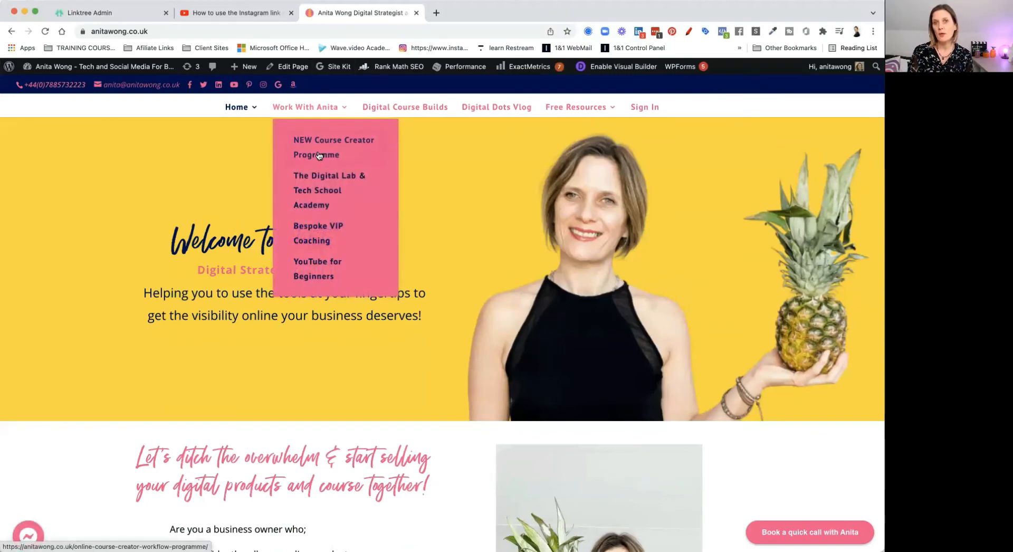
click(333, 147)
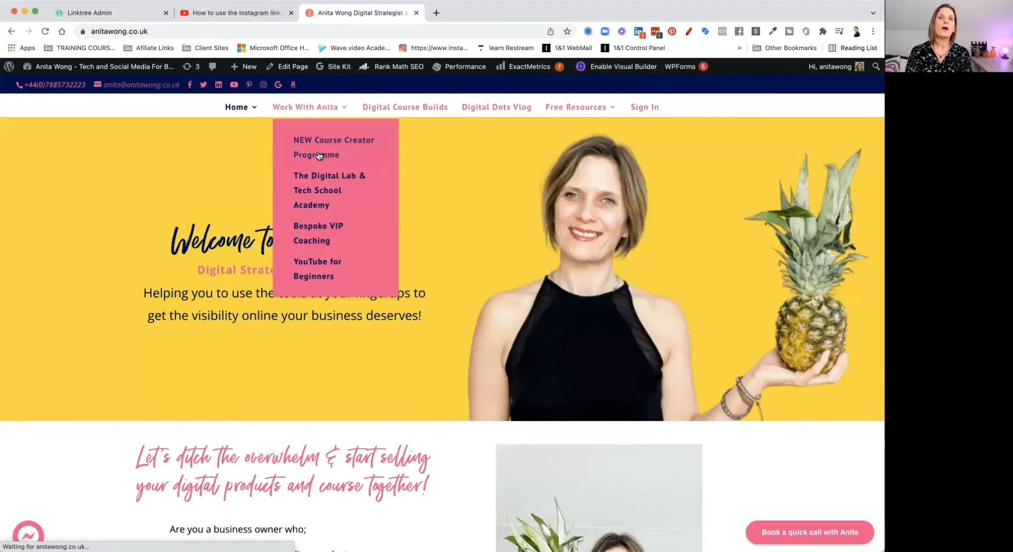
click(333, 146)
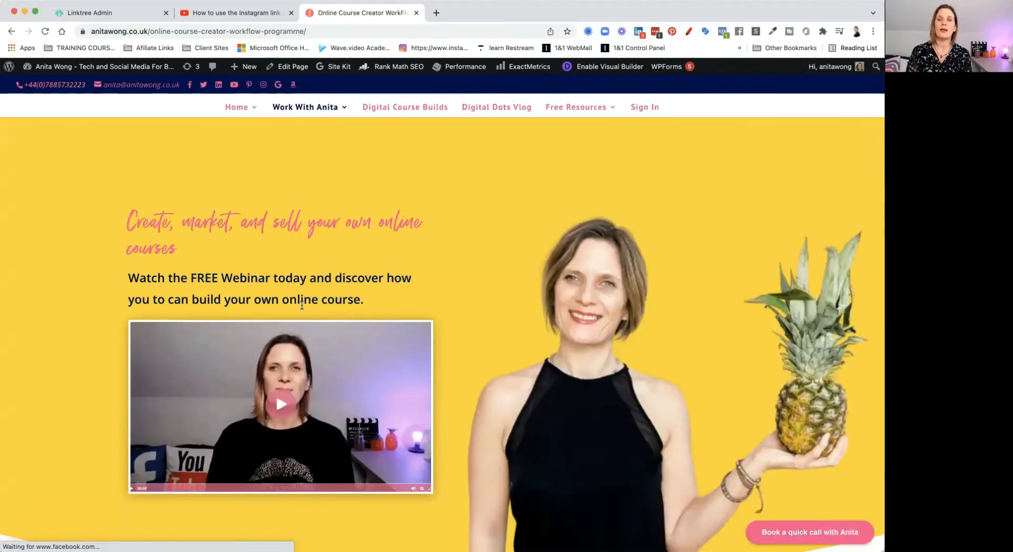
scroll(down, 3)
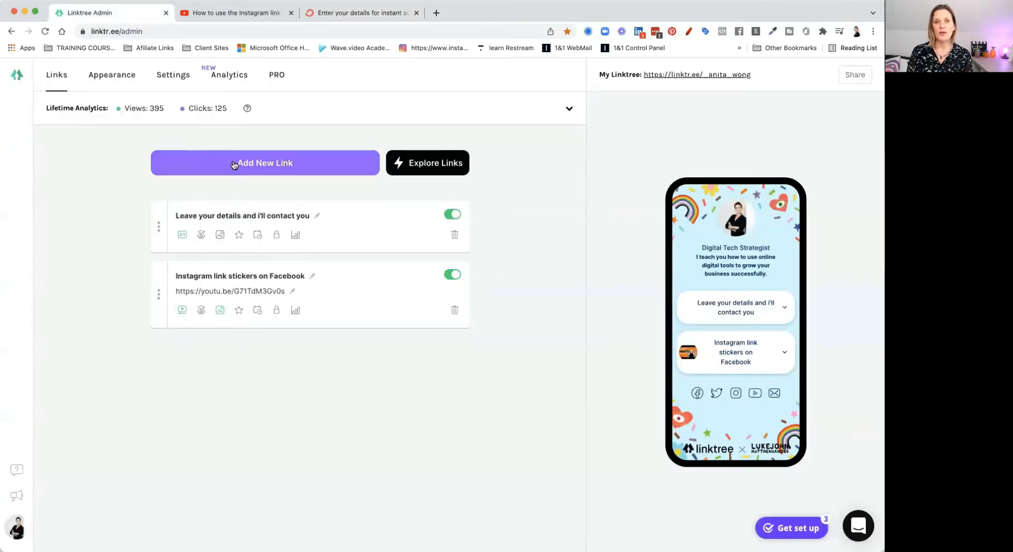
Add a link to the 5-course-creator-myths webinar titled 'Watch my free course creator webinar'.
click(264, 163)
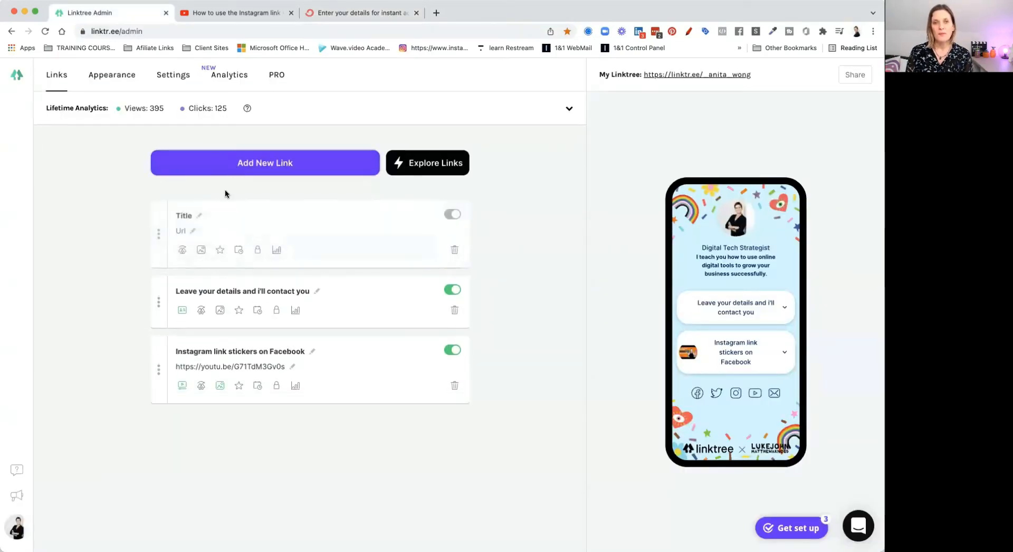
text(https://anitawong.co.uk/5-course-creator-myths-smashed-webinar/)
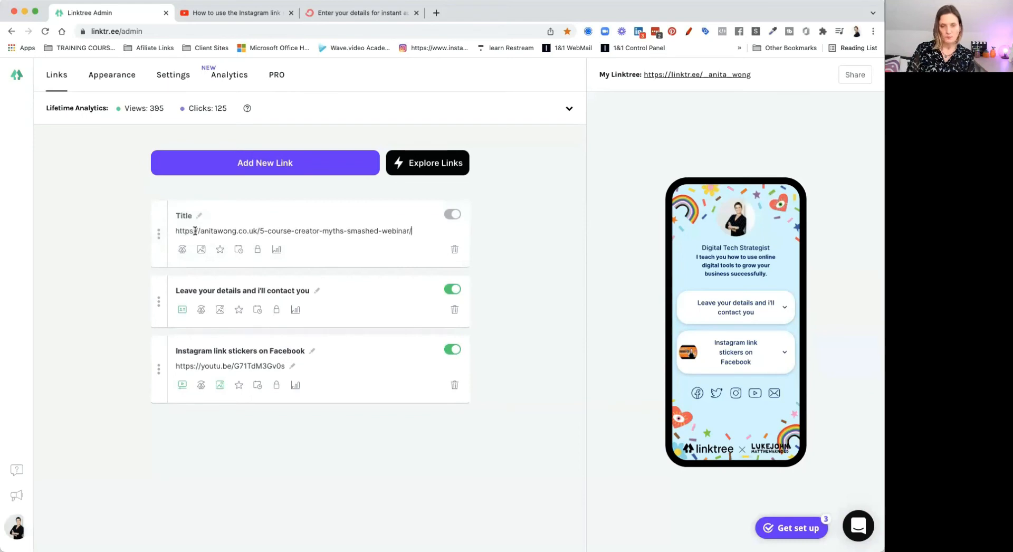
text(Watch my free course creator webinar)
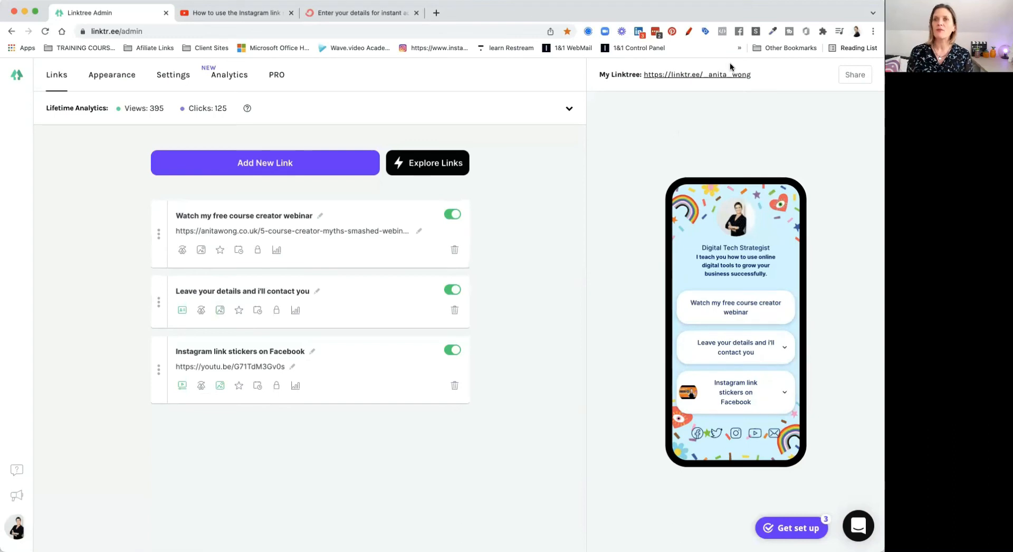
mouse_move(697, 74)
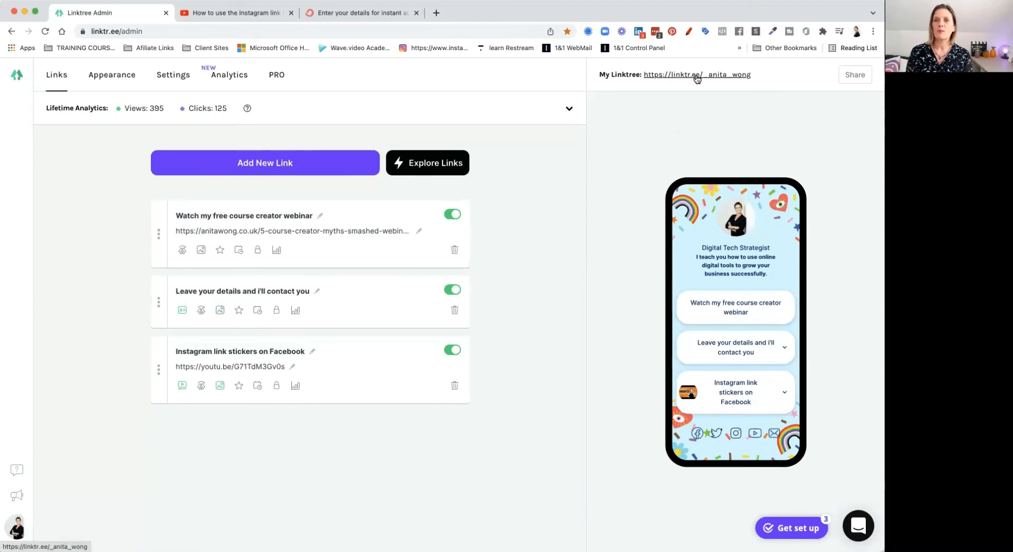
click(696, 75)
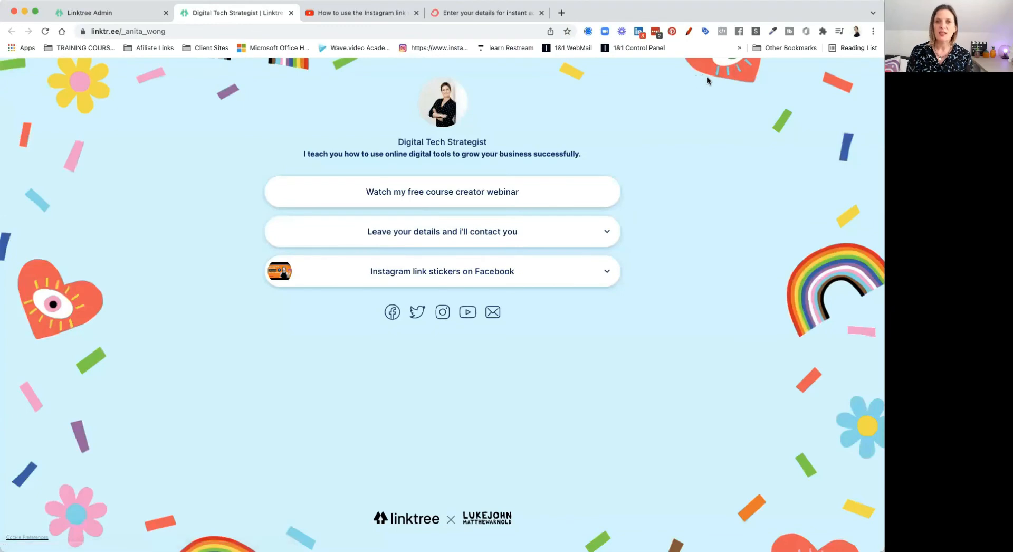
mouse_move(640, 351)
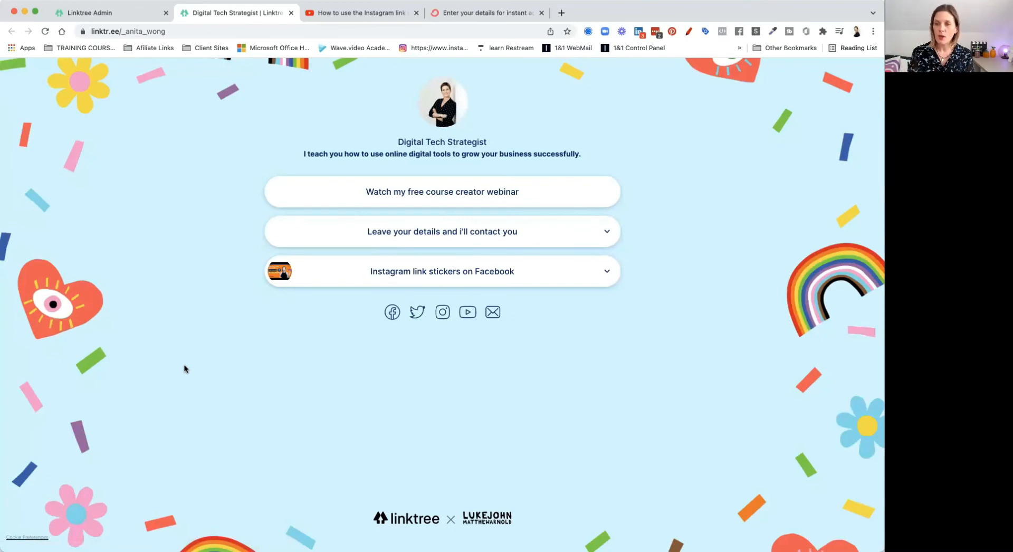
mouse_move(199, 376)
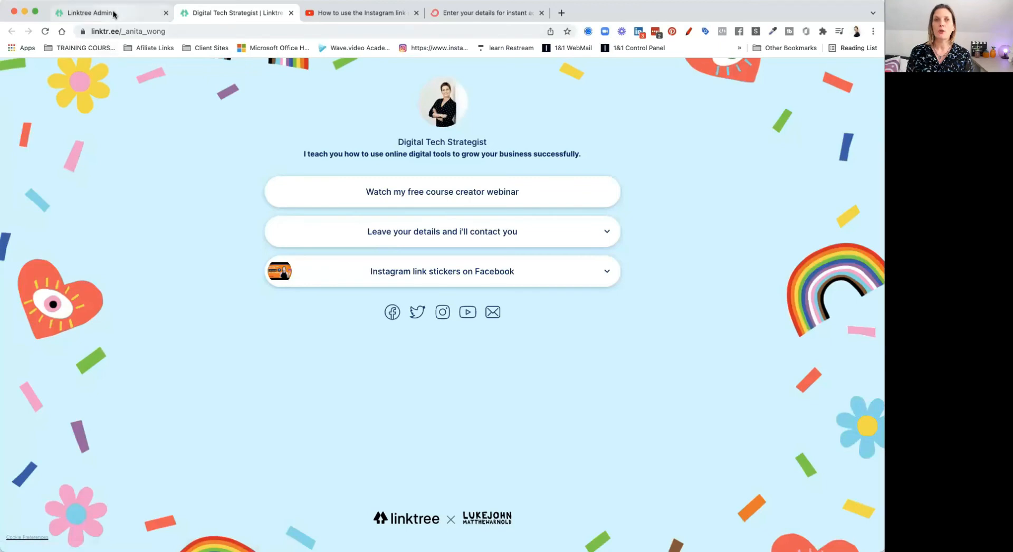
click(103, 12)
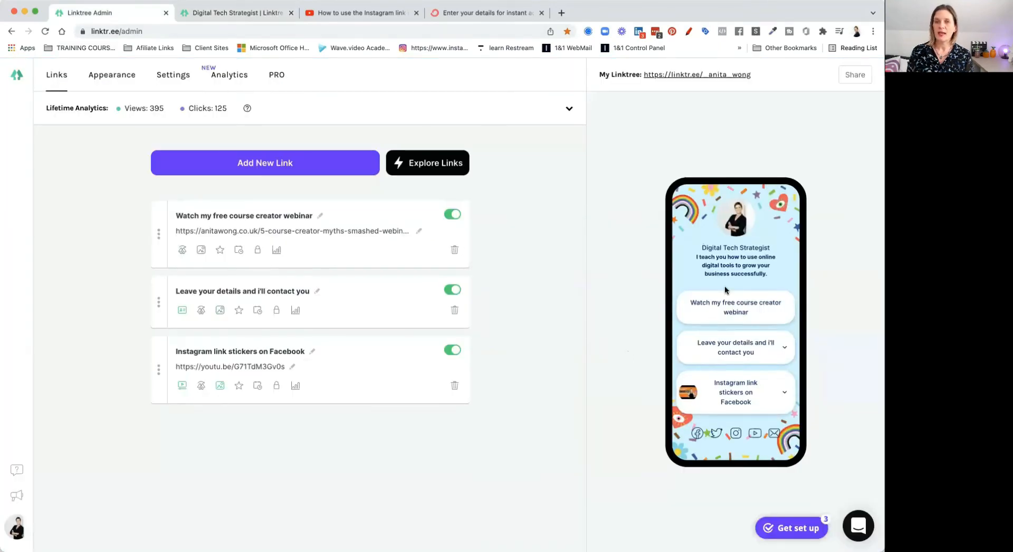
mouse_move(569, 343)
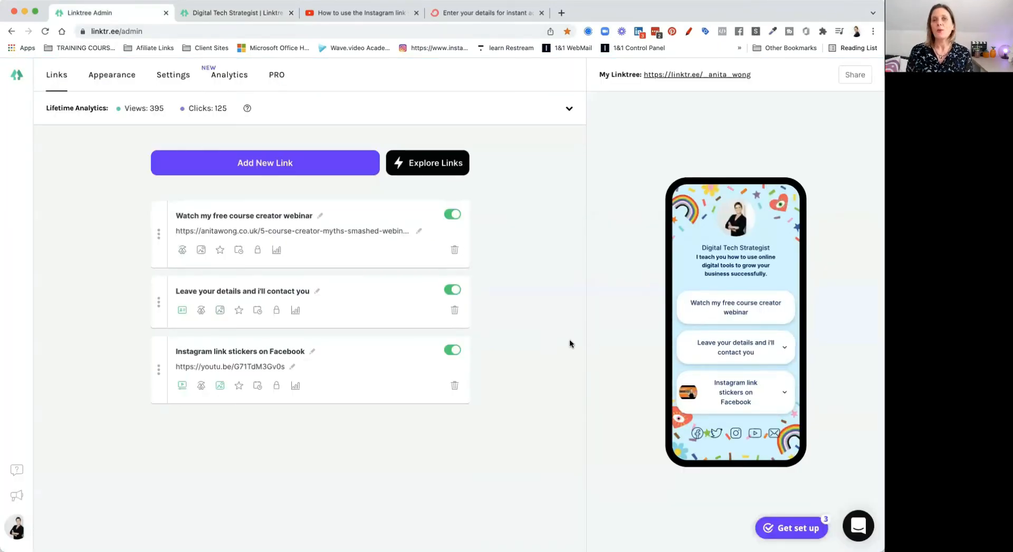
mouse_move(596, 282)
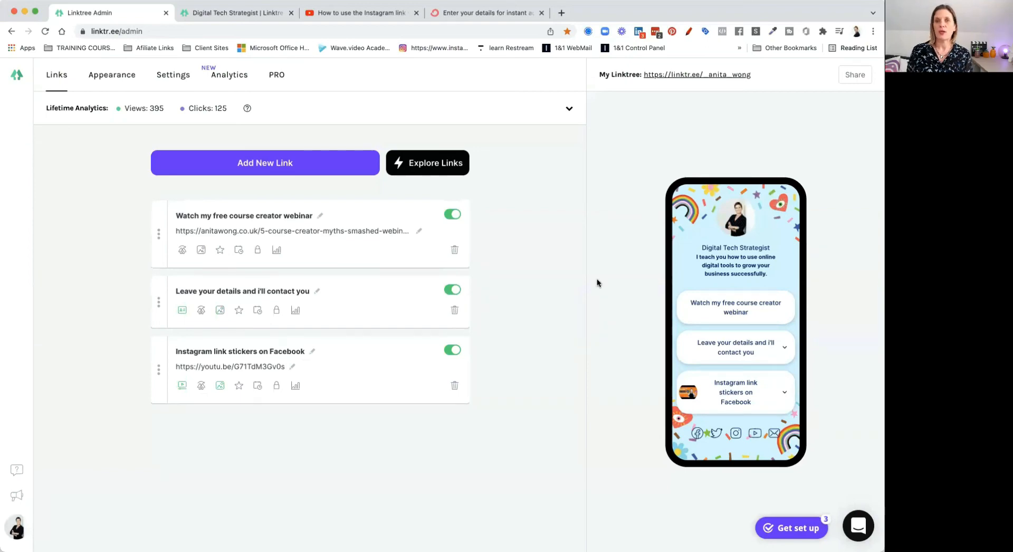